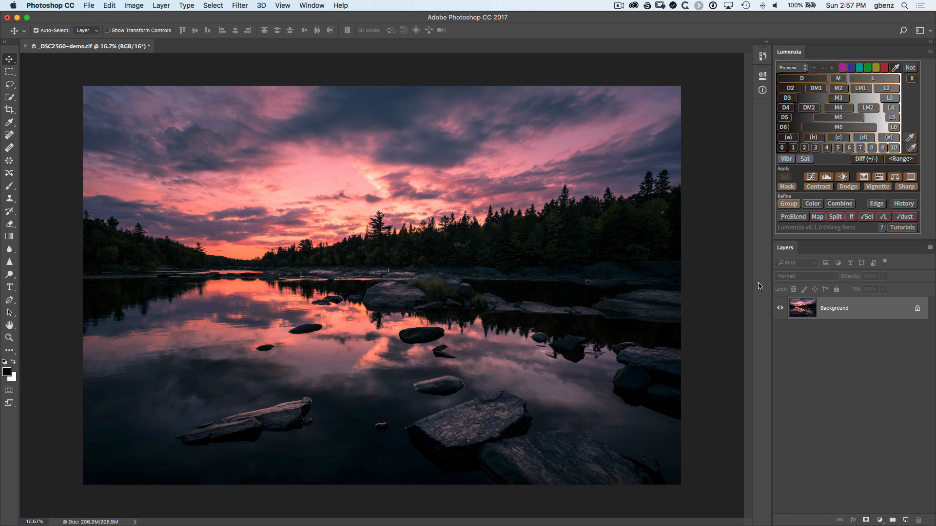
mouse_move(421, 132)
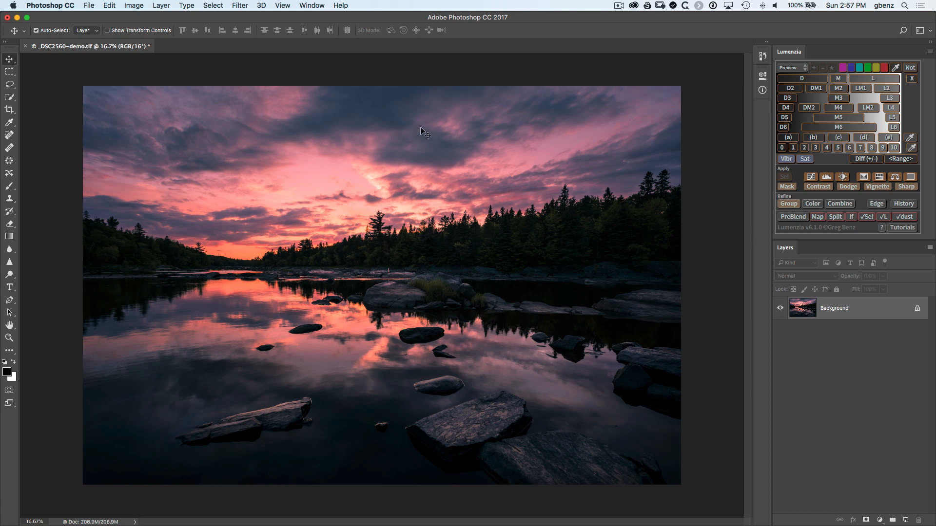
mouse_move(293, 397)
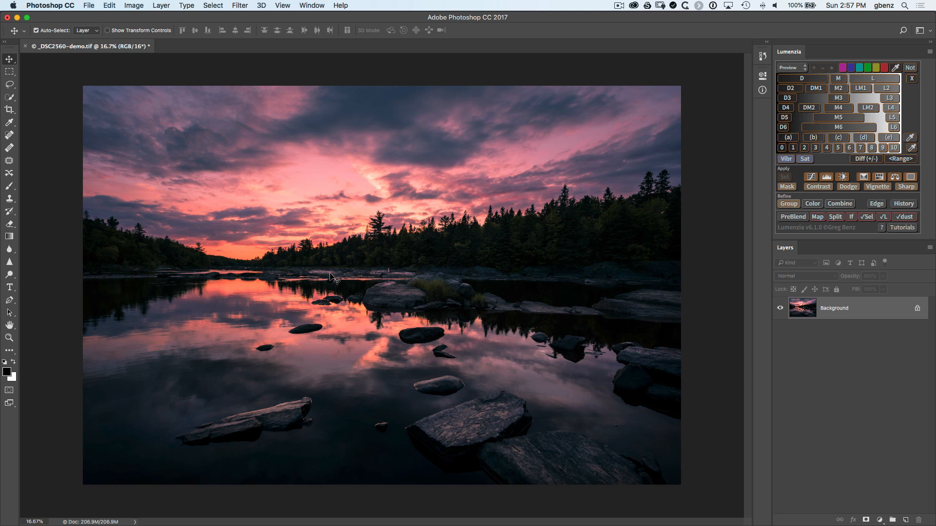
mouse_move(690, 245)
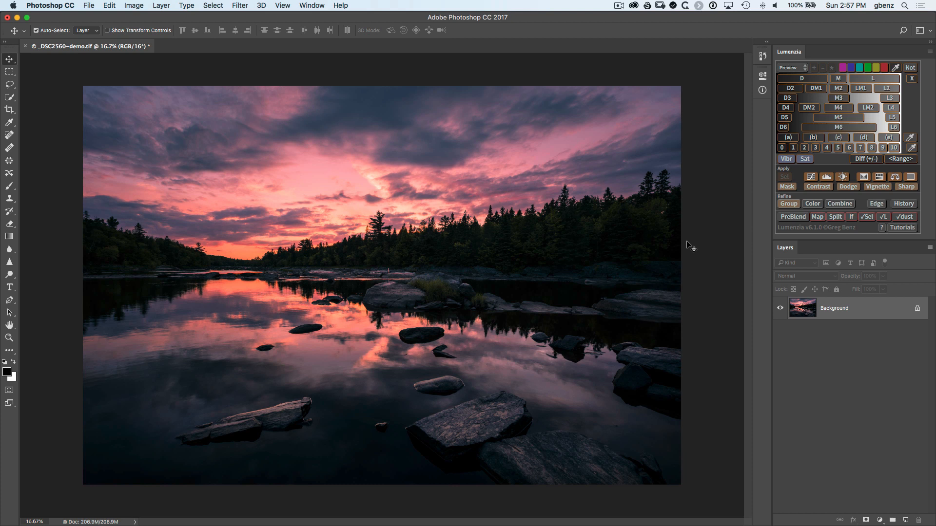
mouse_move(555, 210)
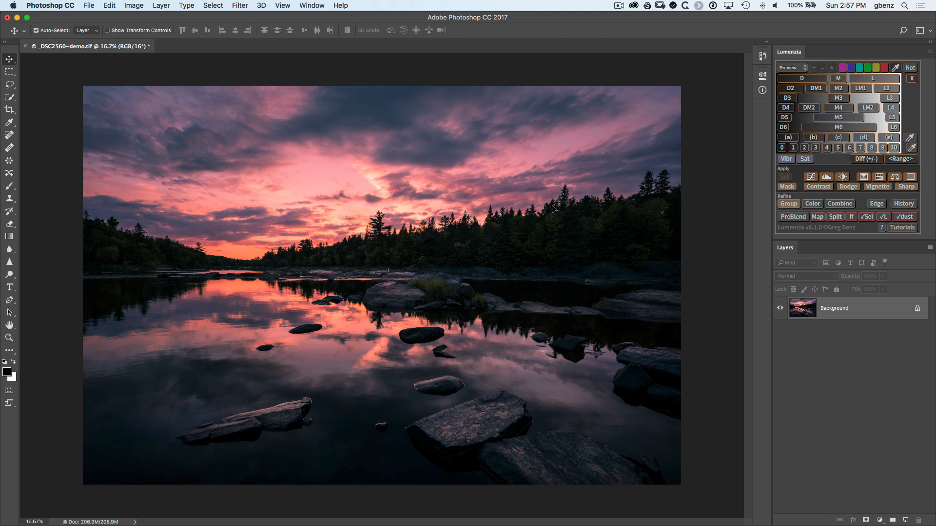
mouse_move(656, 260)
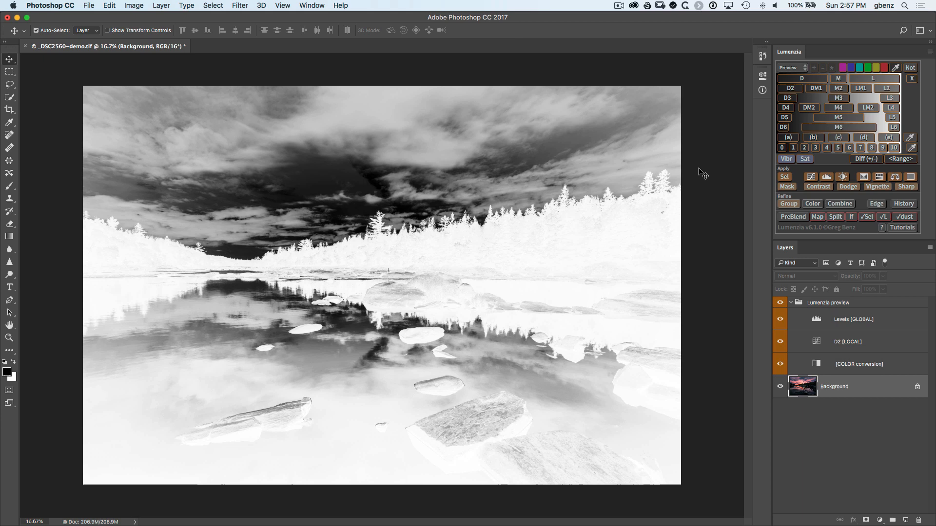
mouse_move(683, 253)
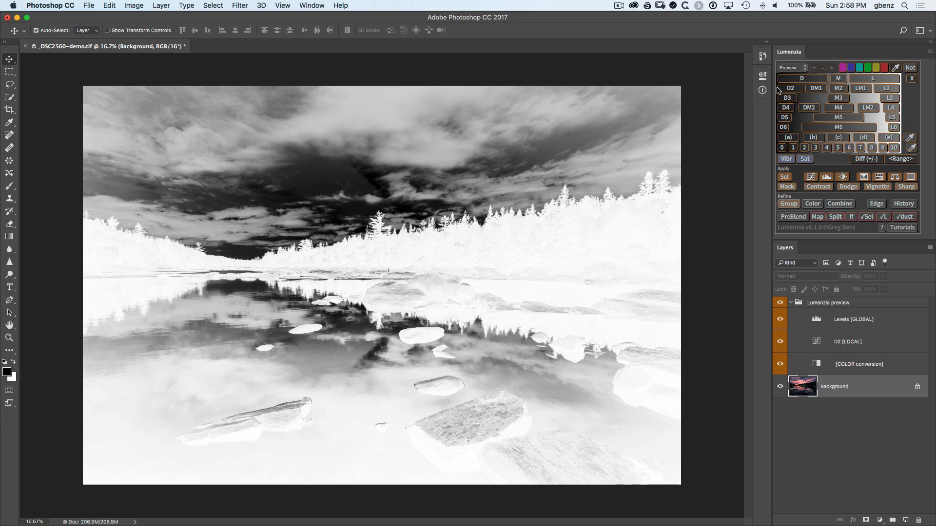
Step through the Dark 3 and Dark 4 luminosity mask previews in Lumenzia.
click(787, 97)
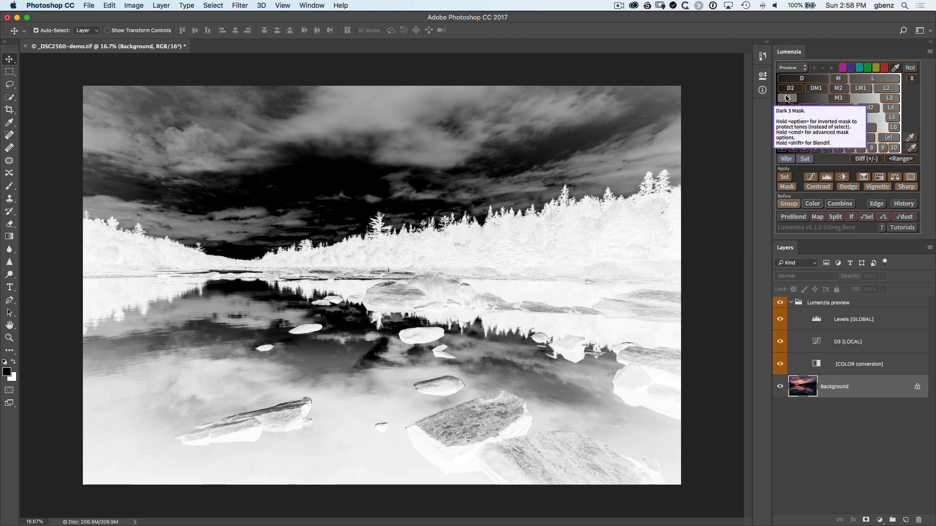
click(787, 107)
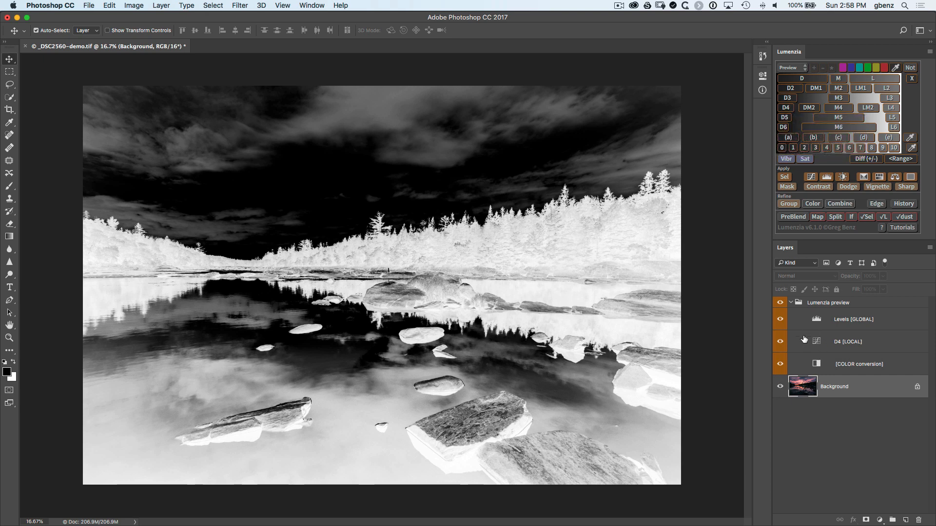
mouse_move(827, 351)
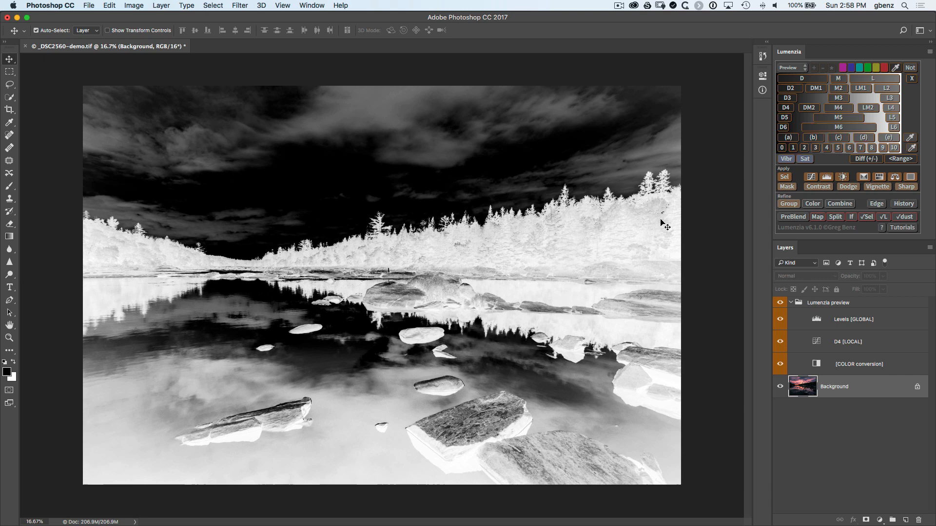
mouse_move(687, 217)
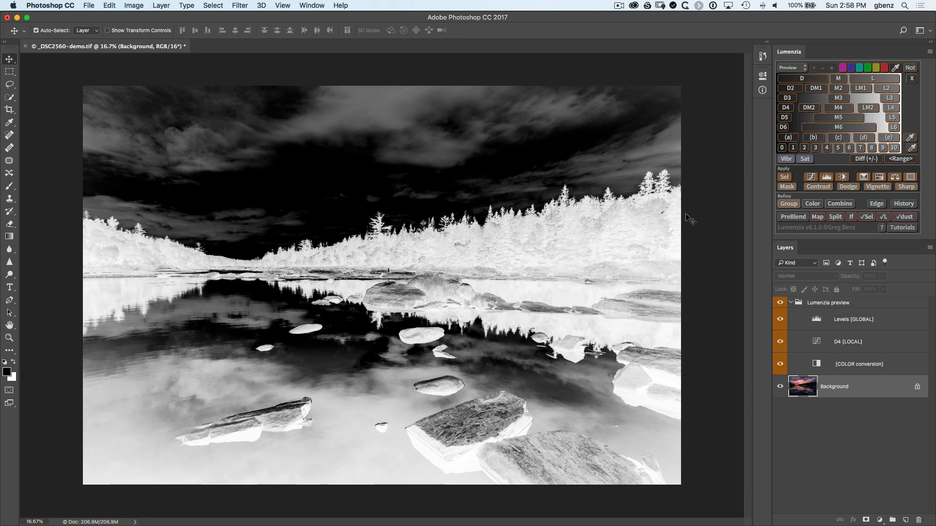
mouse_move(826, 178)
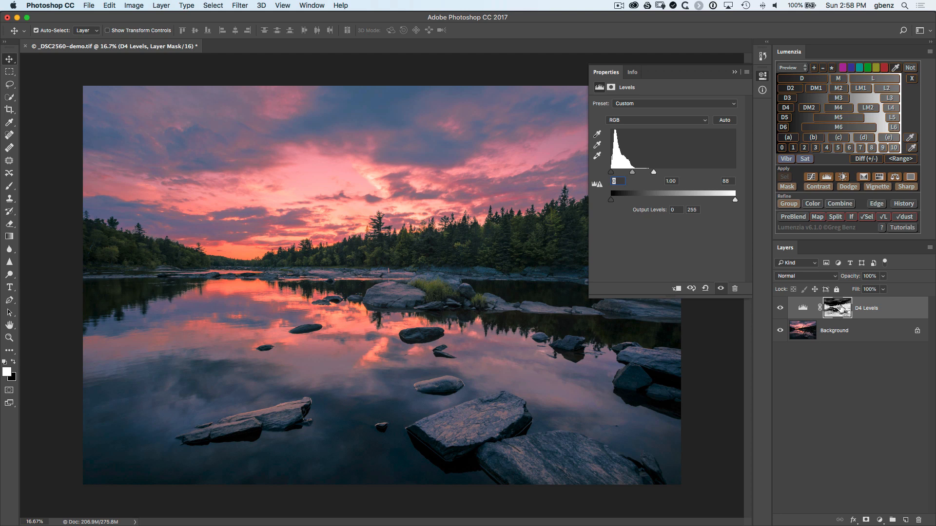
View the D4 Levels mask alone, then toggle the adjustment off and on to compare.
click(837, 308)
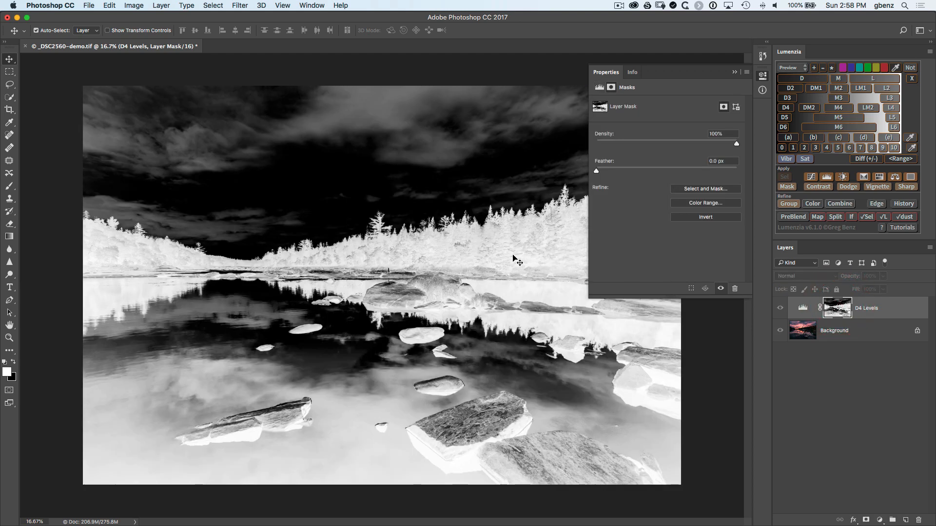
mouse_move(518, 232)
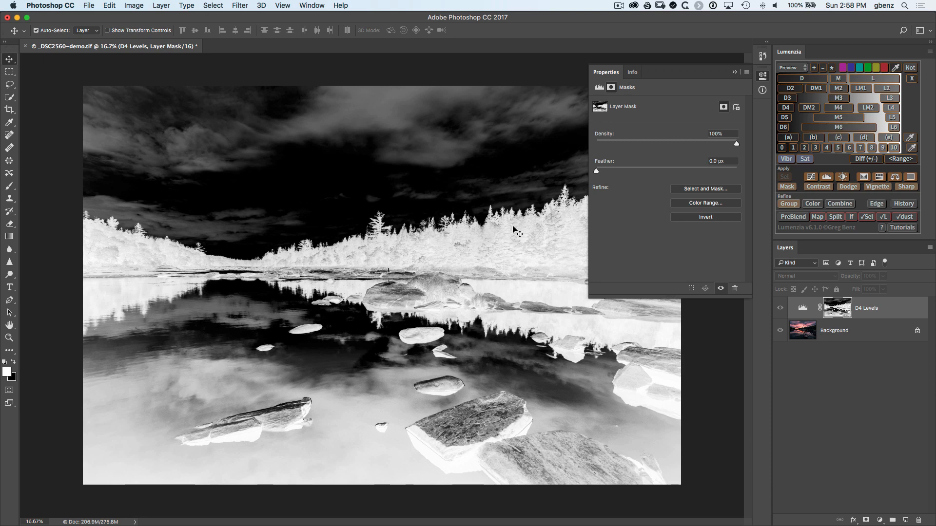
click(837, 308)
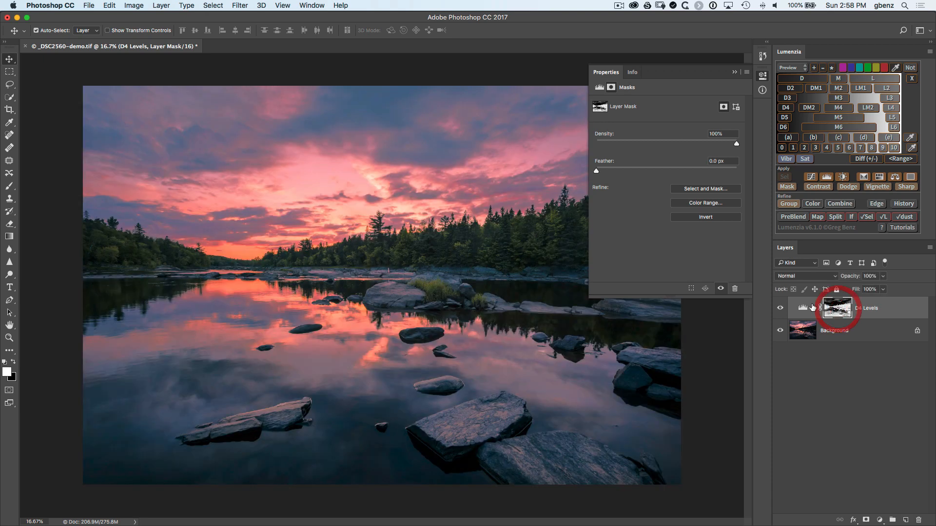
click(780, 308)
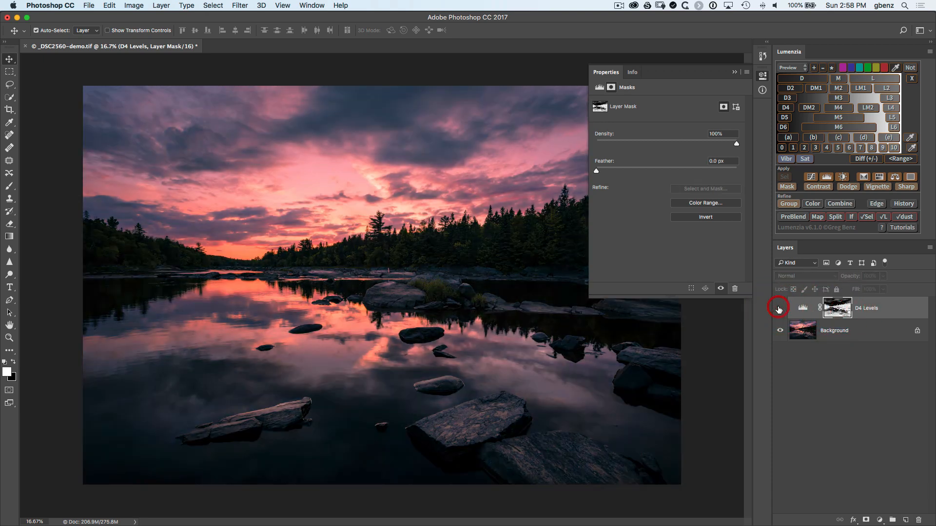
click(779, 307)
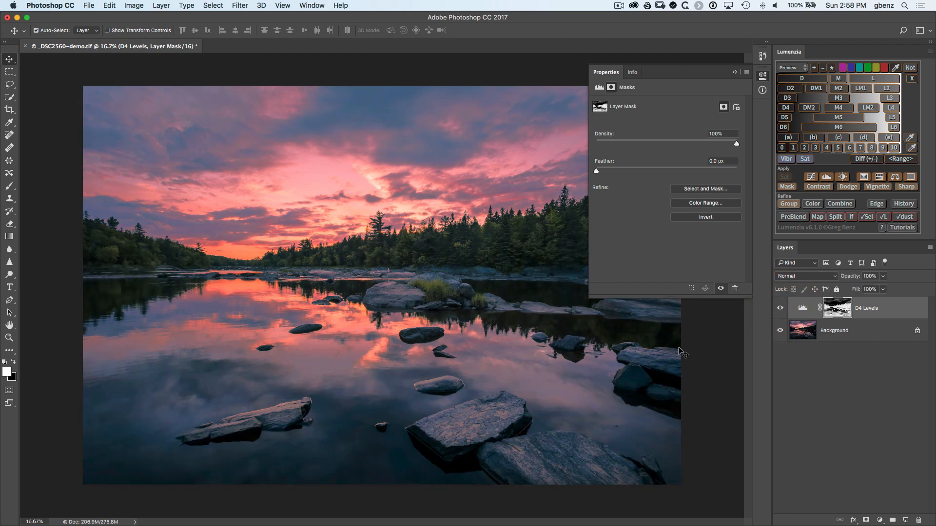
mouse_move(420, 173)
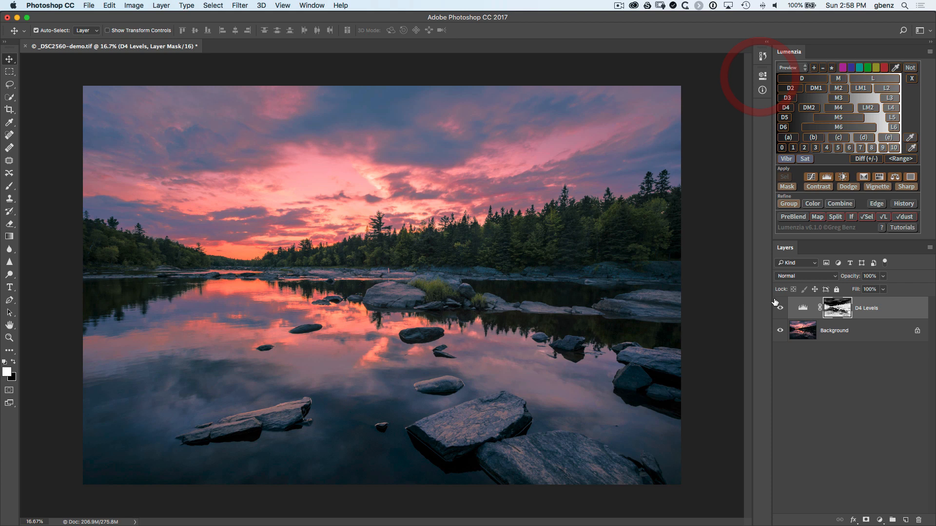
click(779, 308)
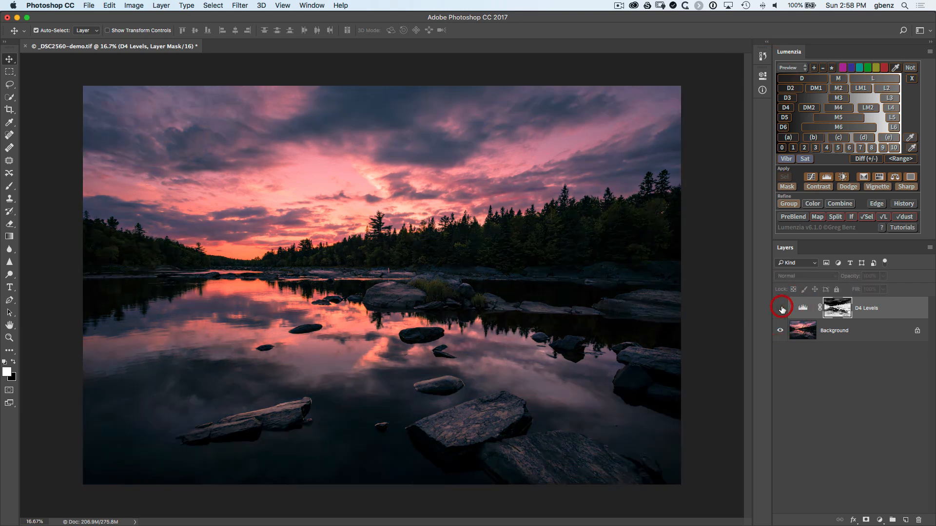
click(779, 308)
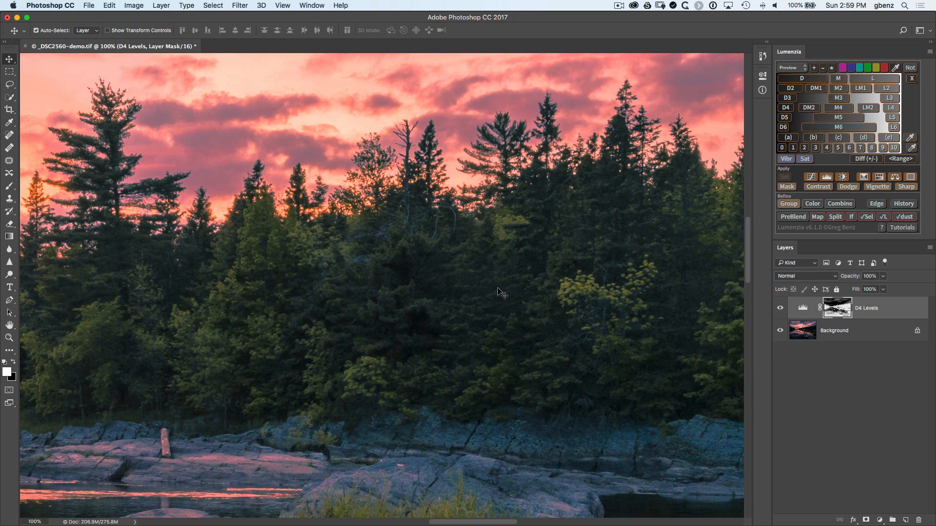
mouse_move(475, 291)
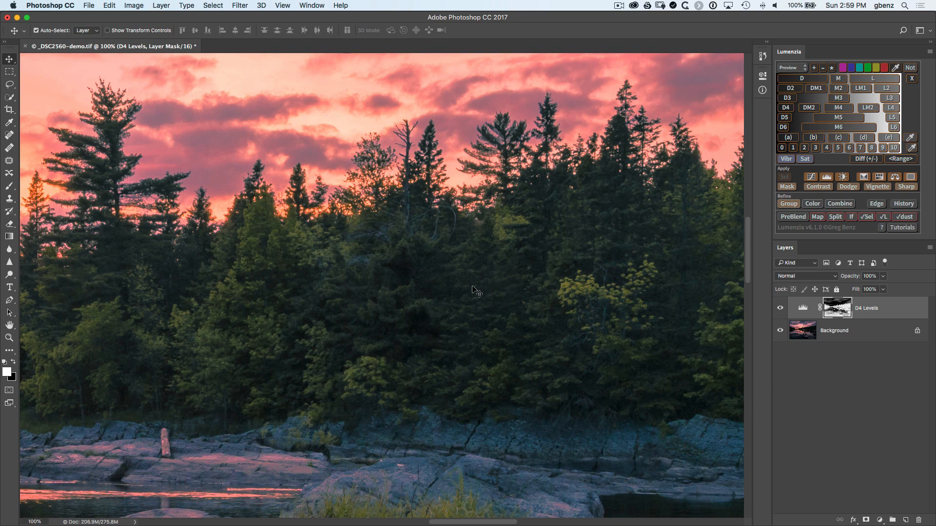
mouse_move(497, 293)
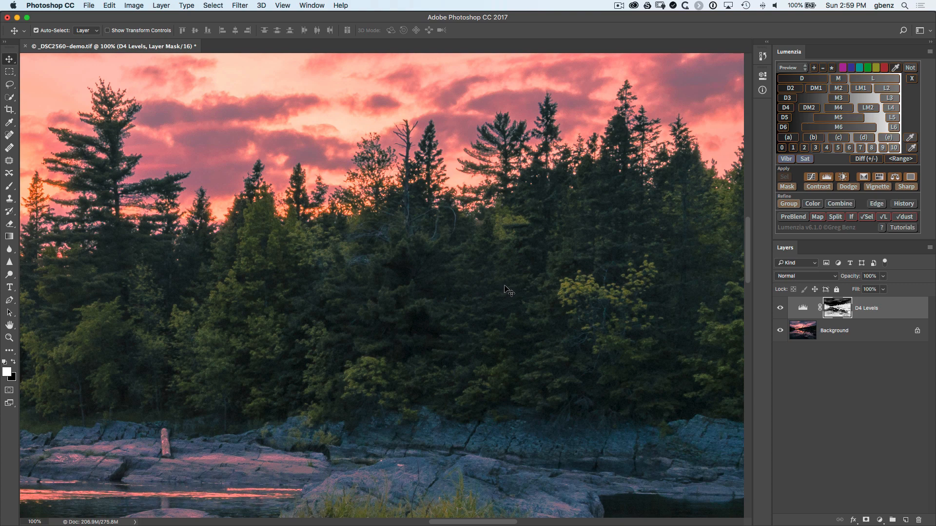
mouse_move(810, 300)
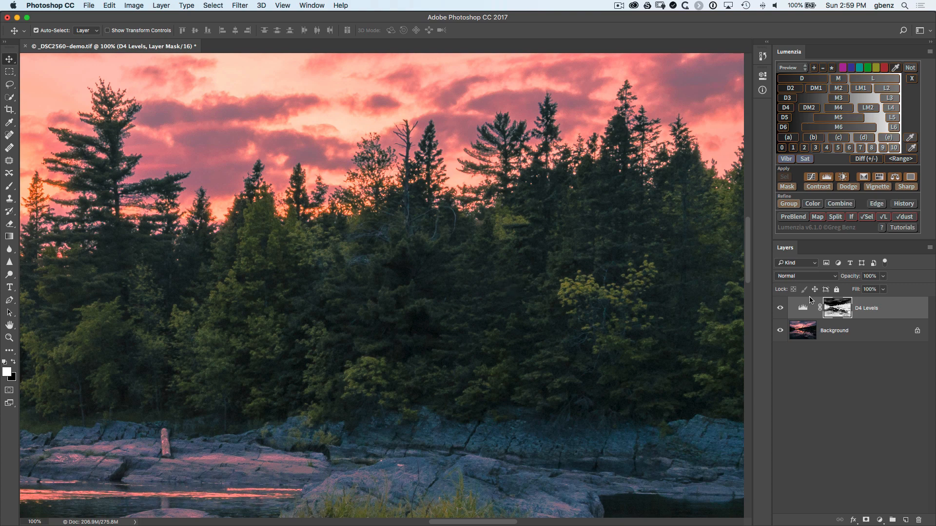
Alt-click the D4 Levels mask to show white forest and rocks against dark sky.
click(836, 308)
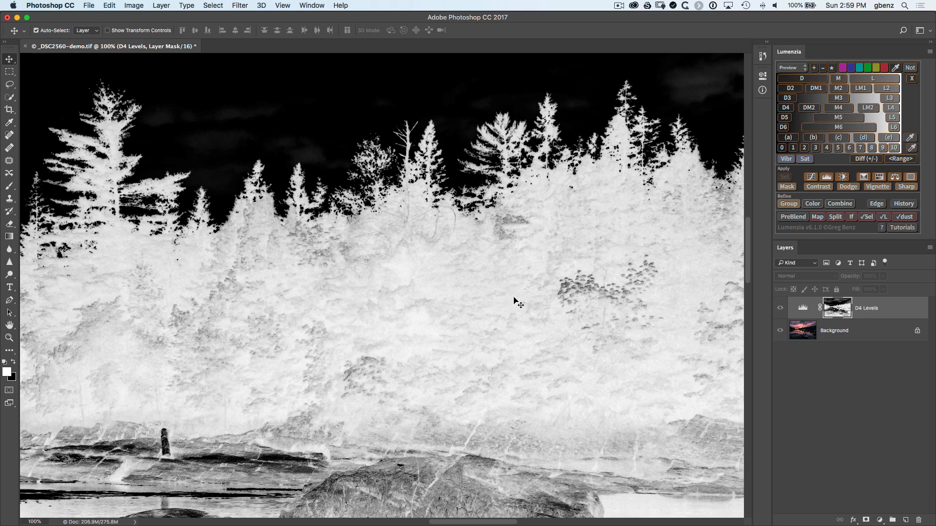
mouse_move(513, 301)
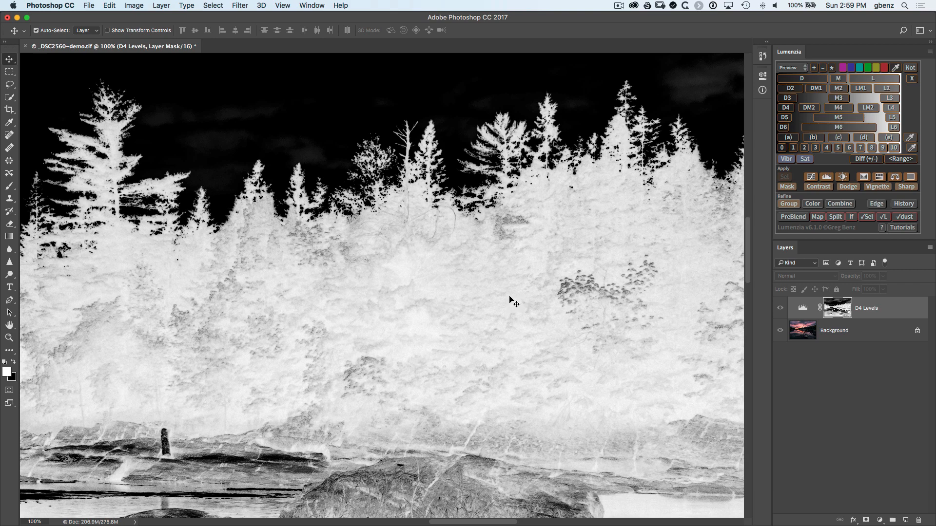
mouse_move(446, 105)
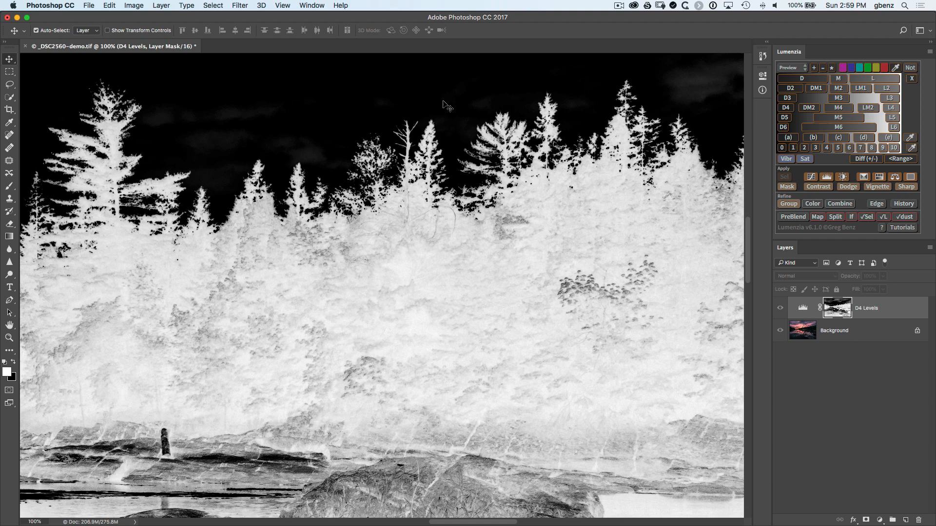
mouse_move(509, 315)
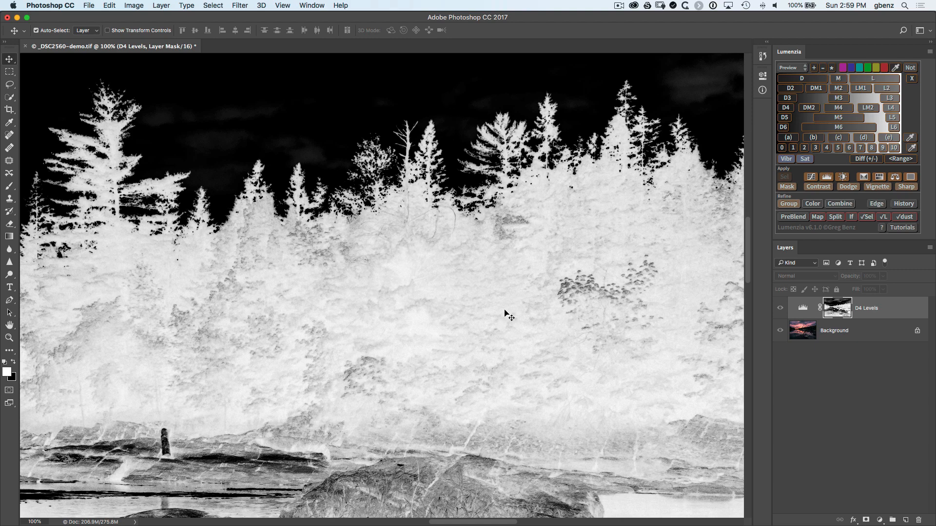
mouse_move(508, 322)
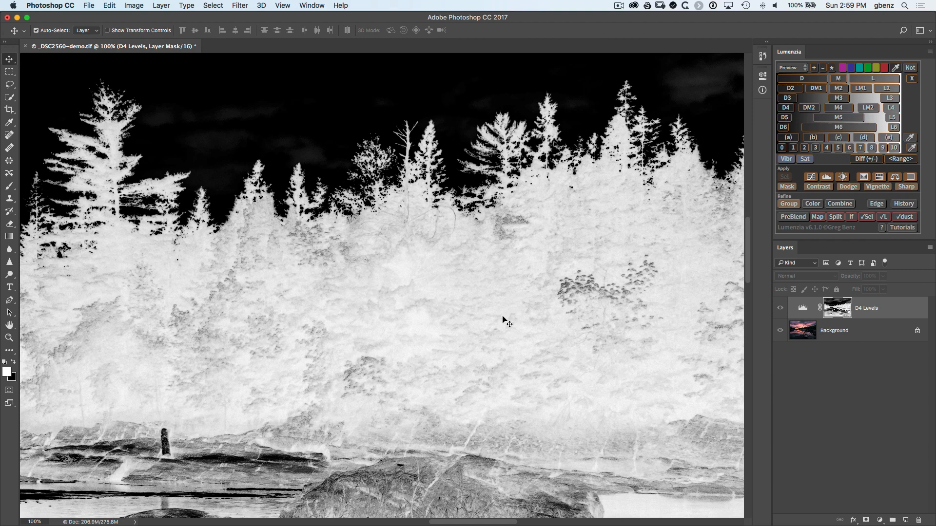
mouse_move(496, 321)
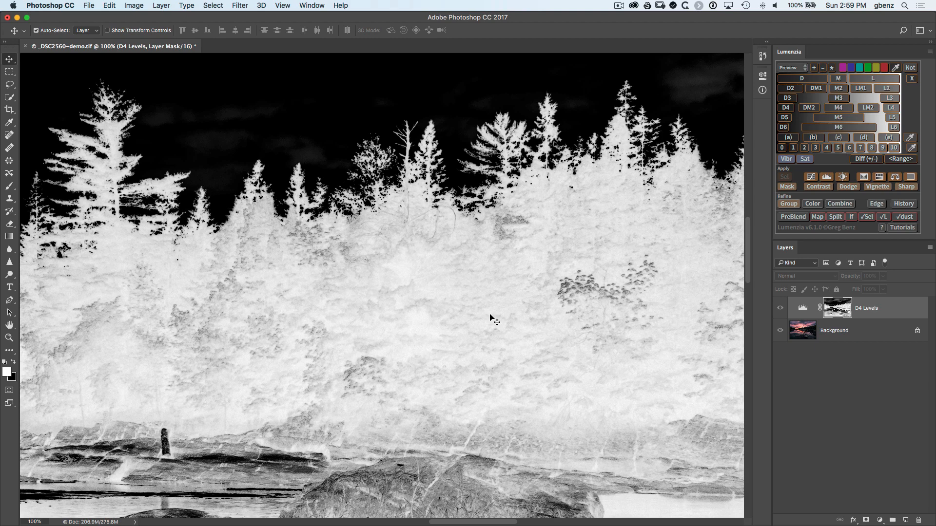
mouse_move(559, 314)
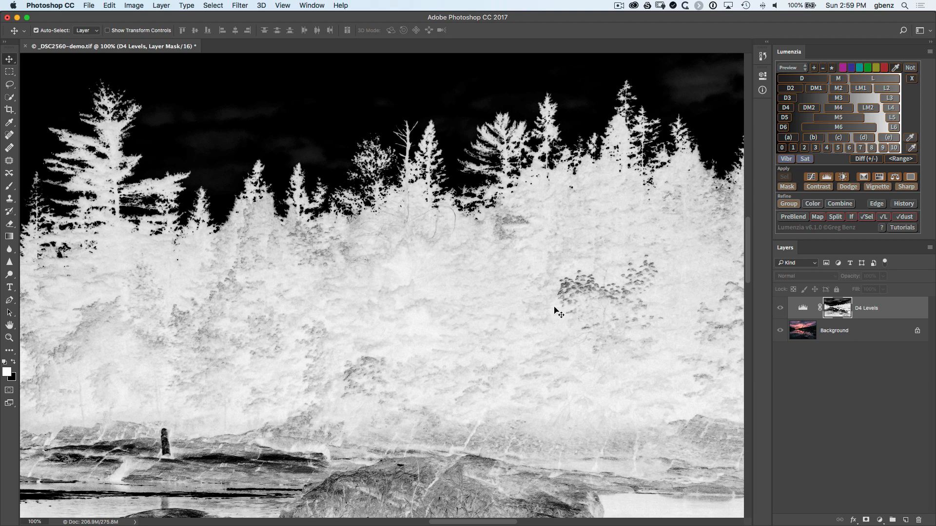
mouse_move(505, 310)
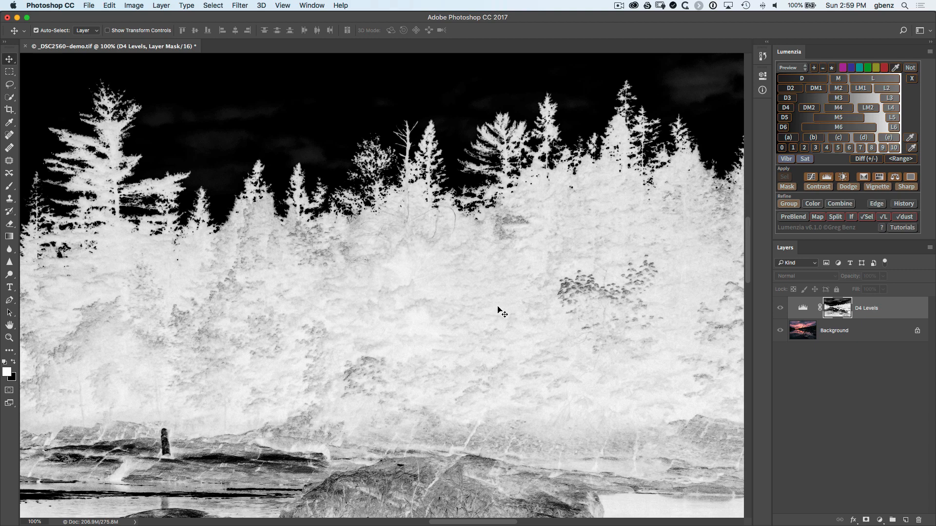
mouse_move(500, 297)
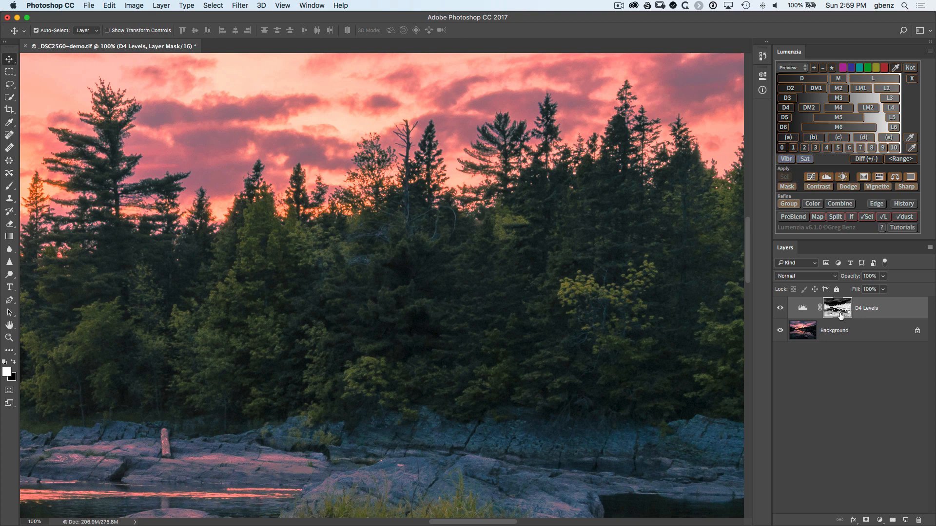
Preview the D6 shadow mask and tighten its Levels [GLOBAL] preview sliders.
click(783, 127)
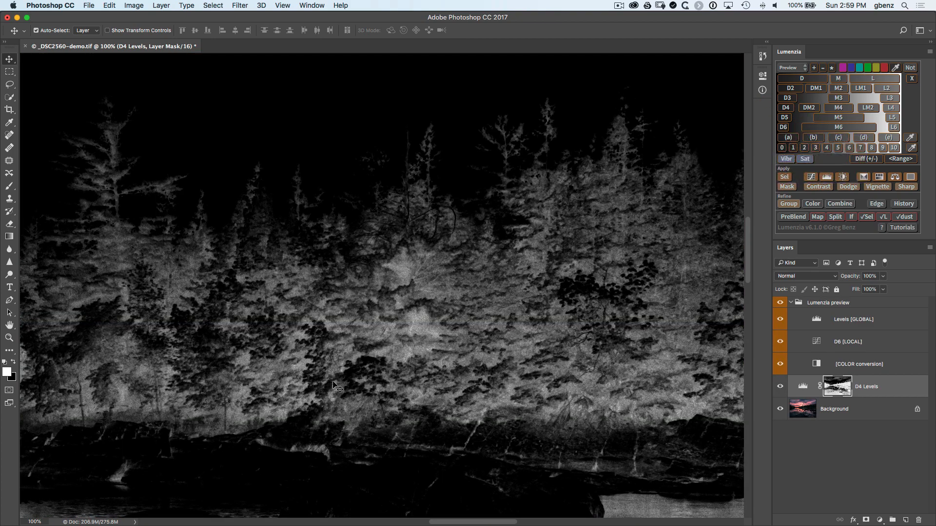
mouse_move(820, 320)
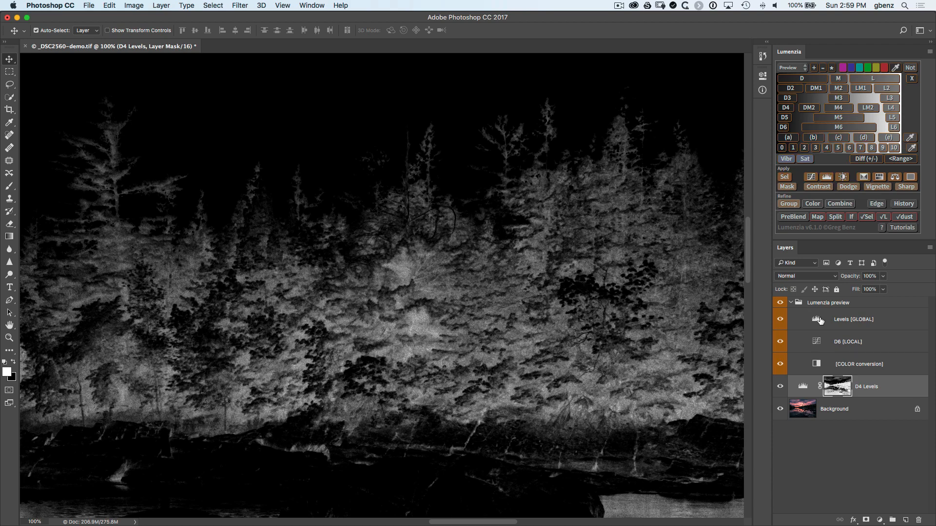
click(853, 318)
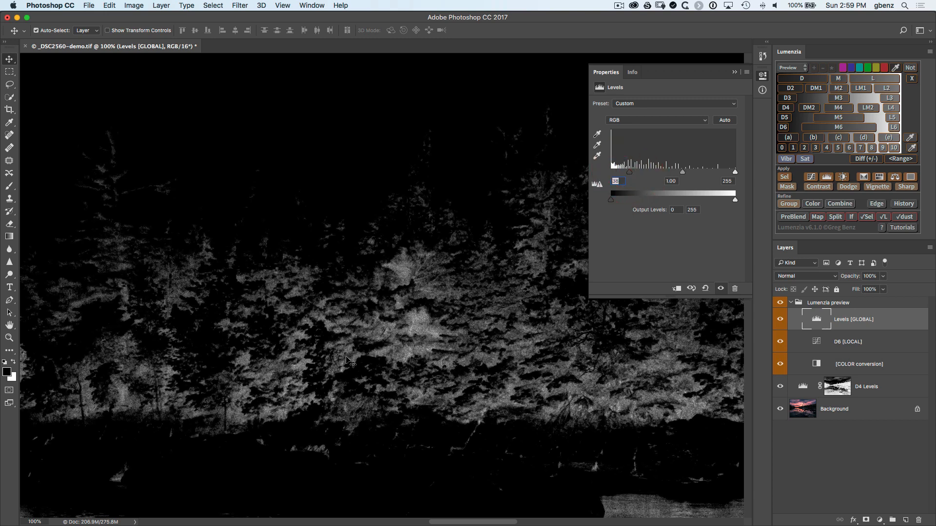
click(762, 79)
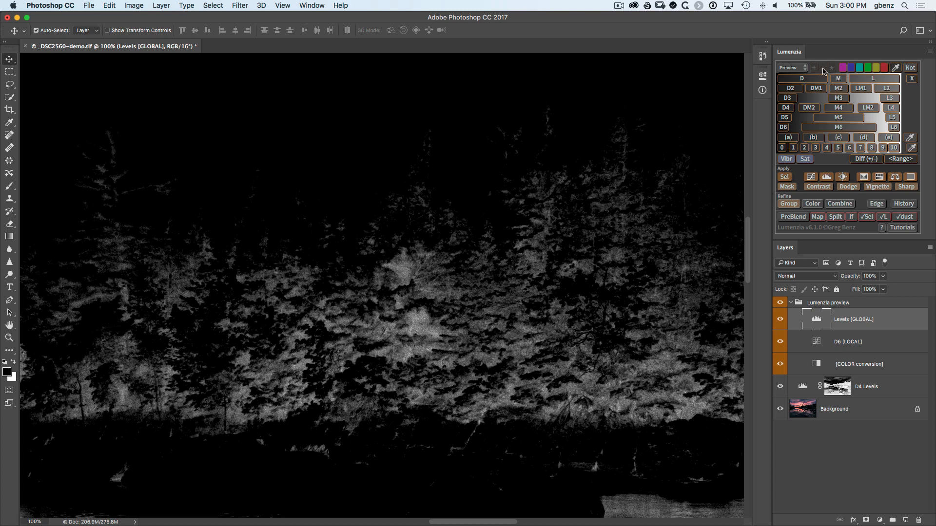
mouse_move(837, 385)
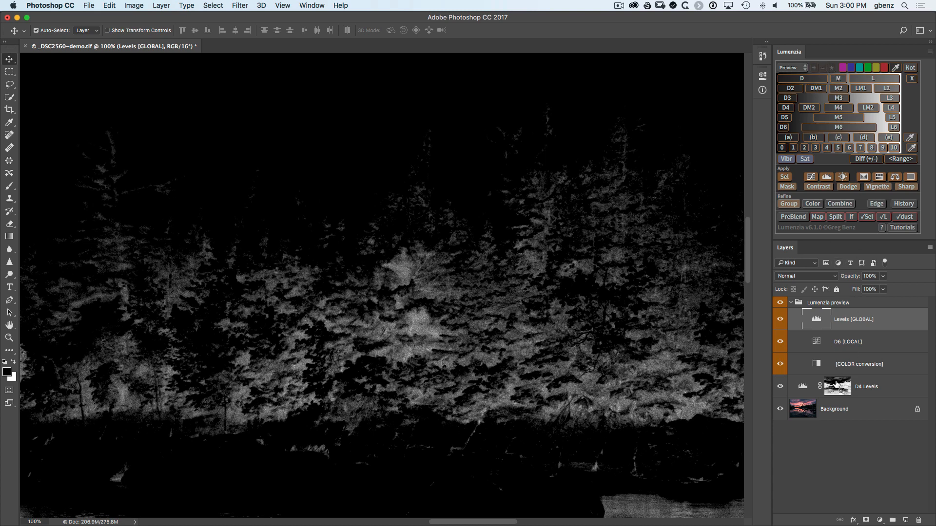
Subtract the D6 preview from the D4 Levels layer mask with Lumenzia's minus and Mask.
click(837, 386)
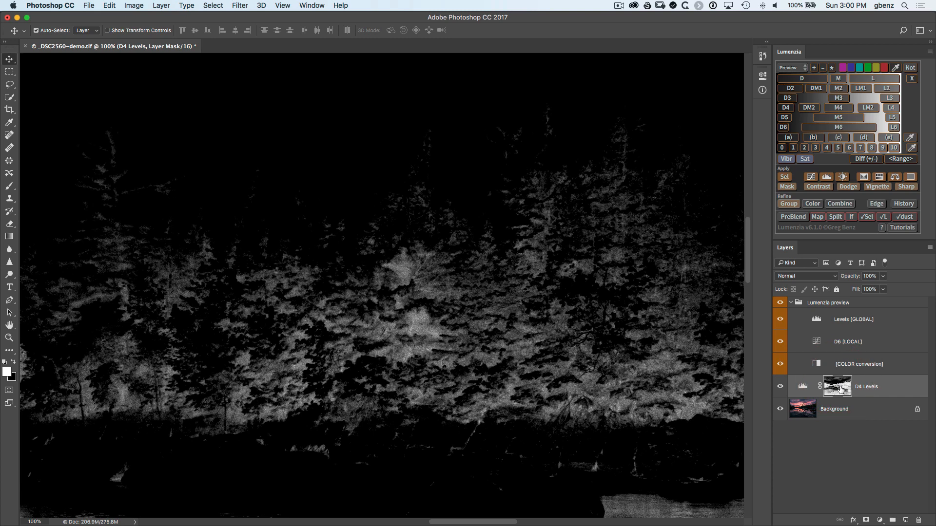
mouse_move(859, 66)
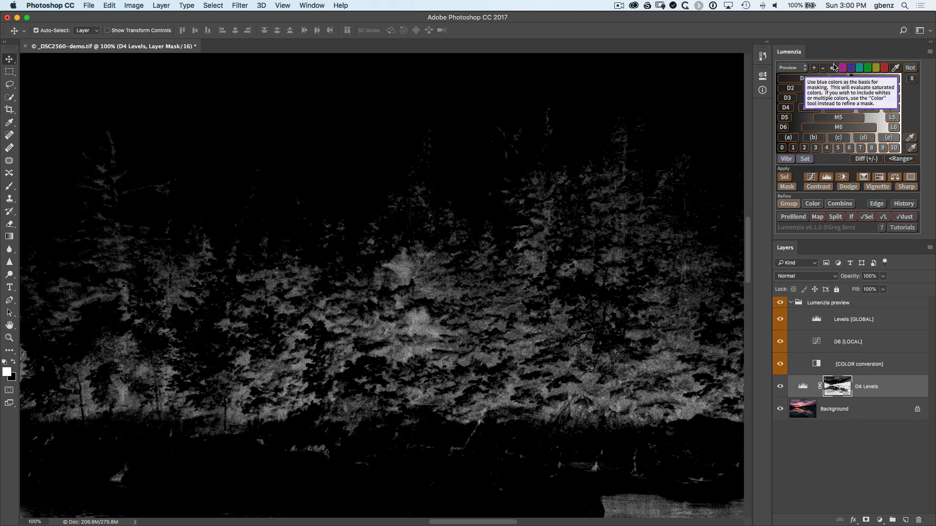
mouse_move(823, 67)
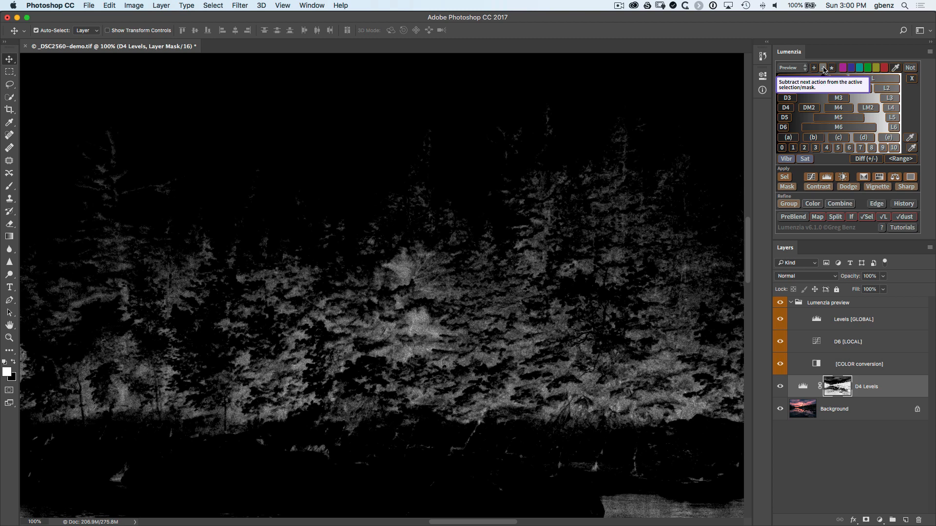
click(821, 67)
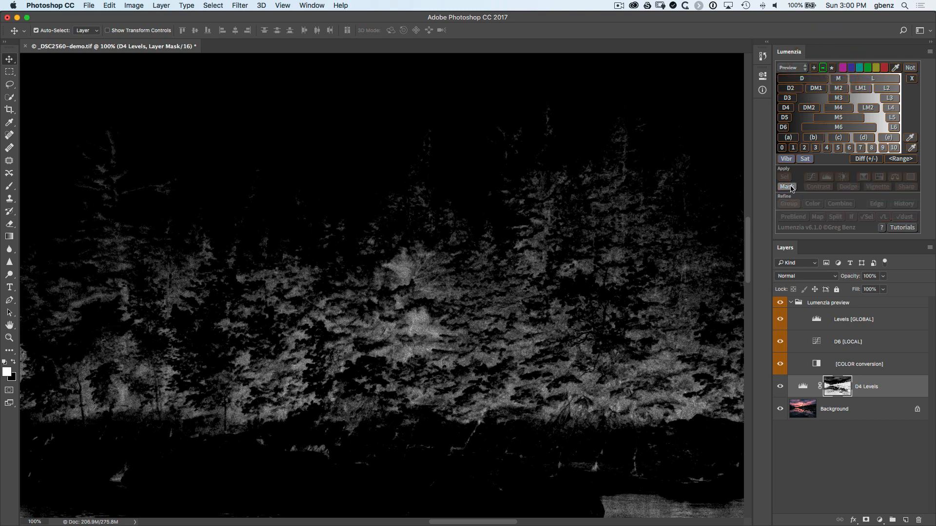
click(785, 186)
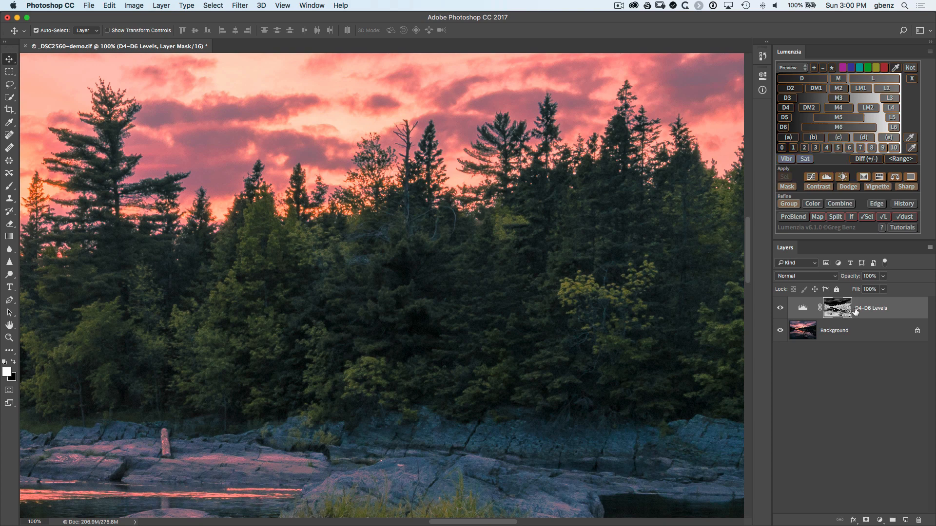
mouse_move(867, 311)
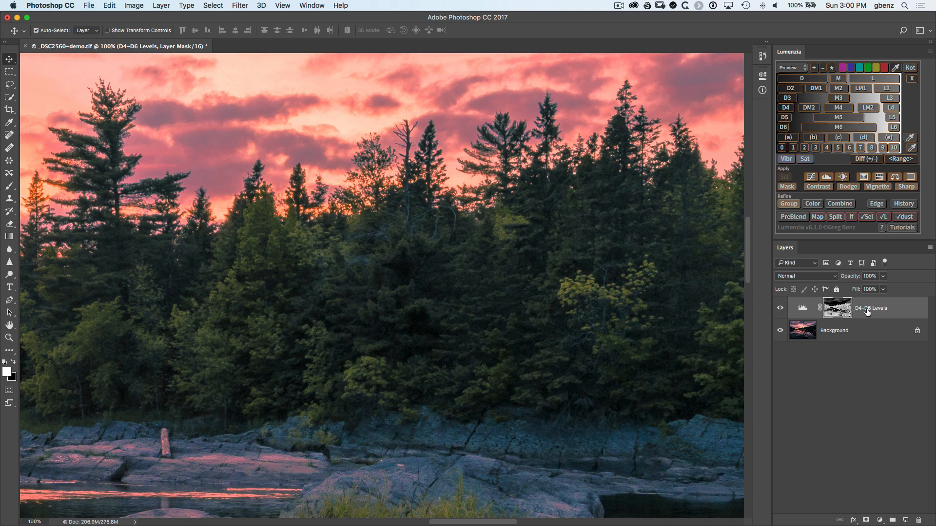
Check the trimmed D4-D6 mask on its own, then review and close History.
click(837, 308)
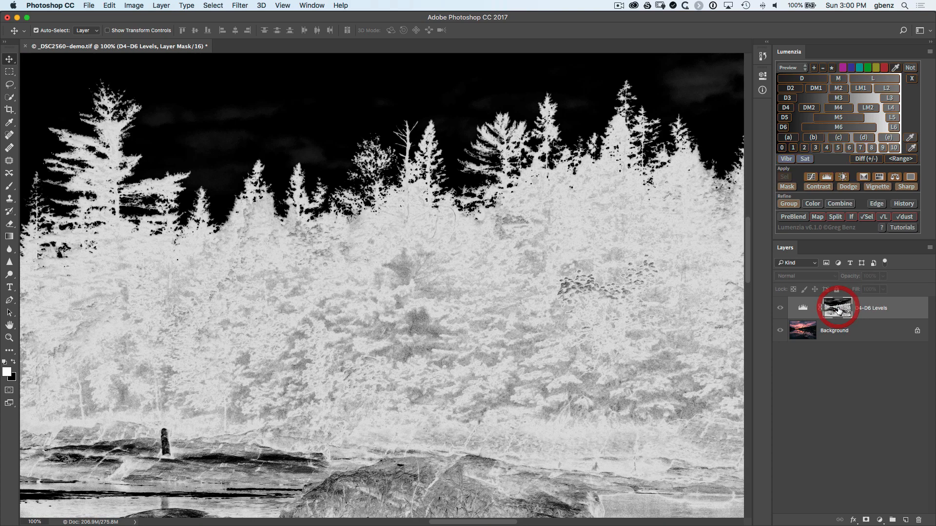
click(836, 308)
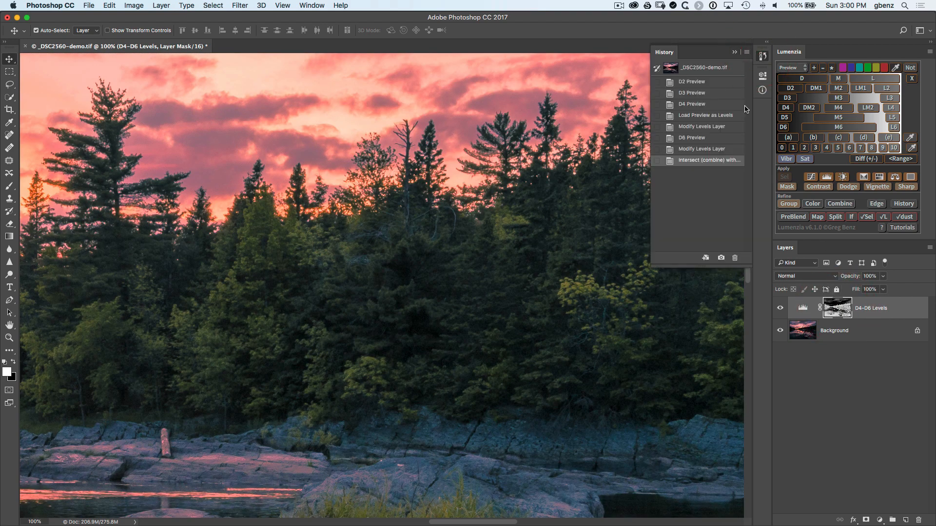
click(701, 126)
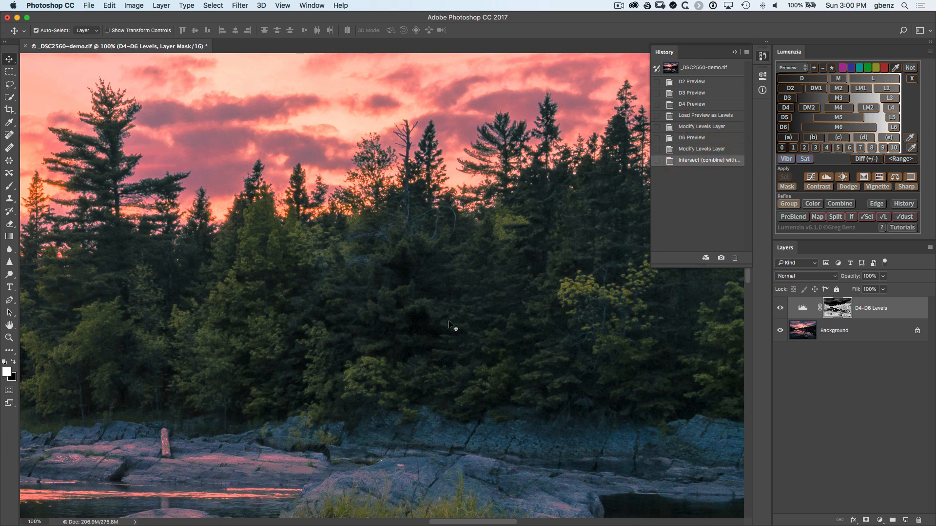
mouse_move(507, 319)
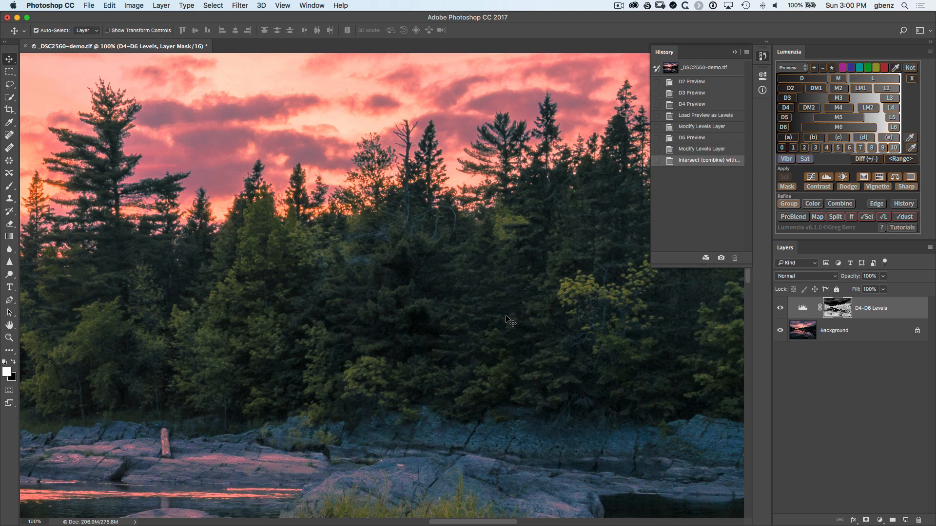
click(762, 57)
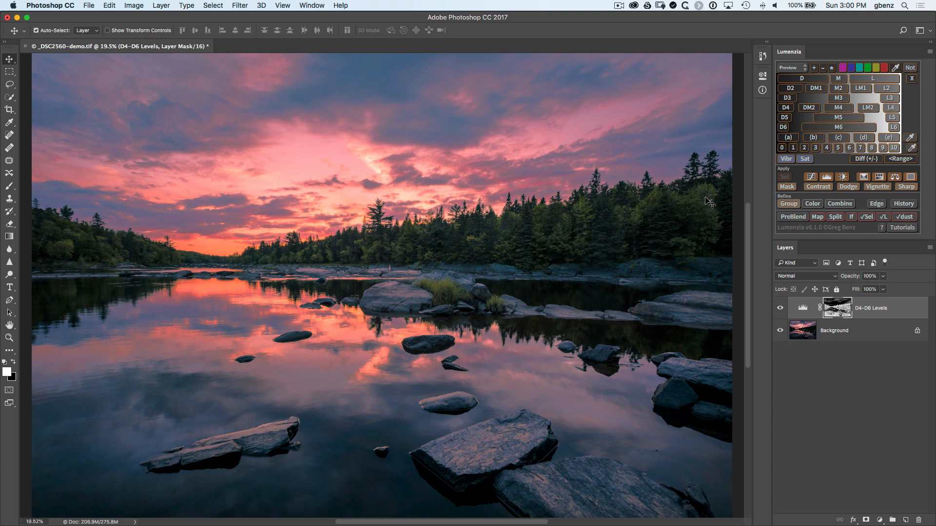
mouse_move(701, 199)
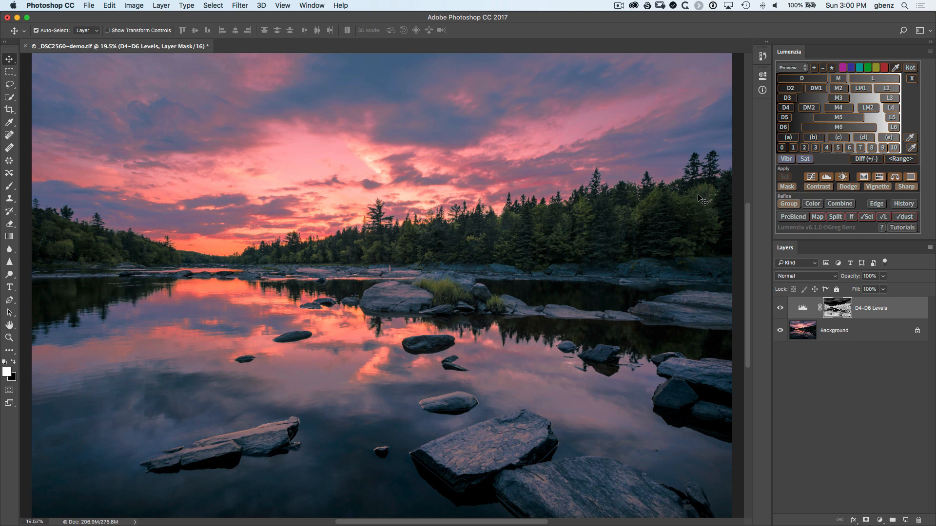
mouse_move(516, 276)
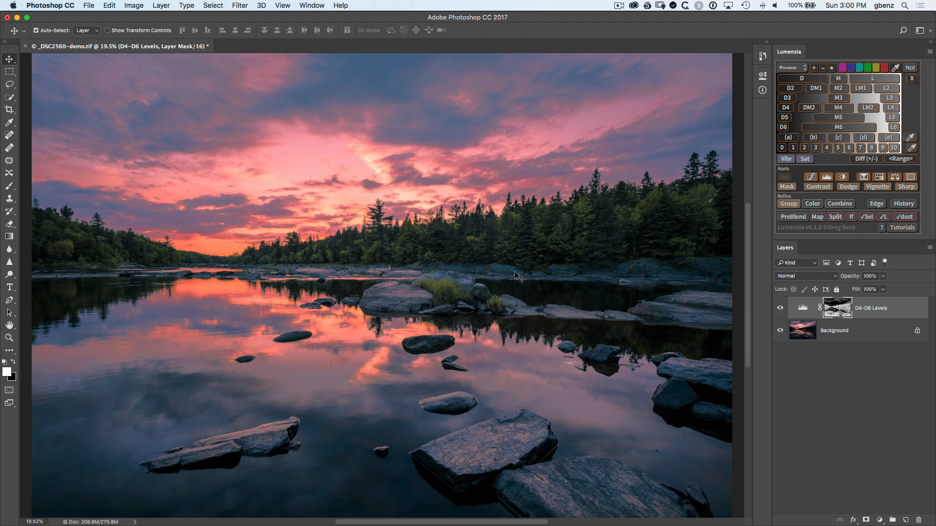
mouse_move(318, 175)
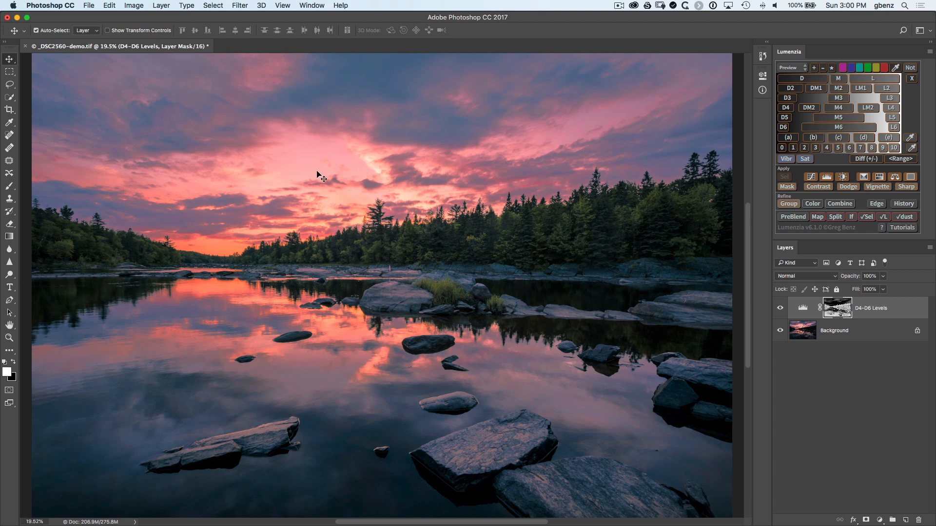
click(780, 308)
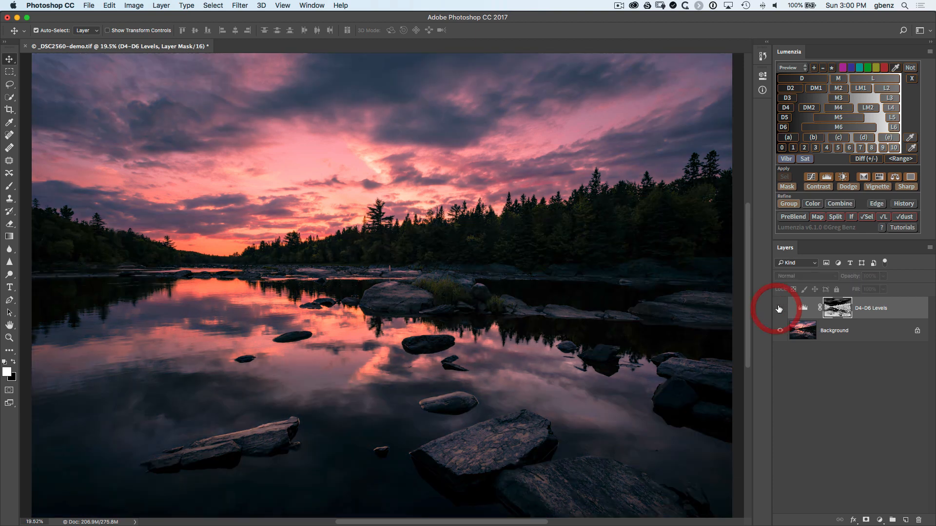
click(780, 308)
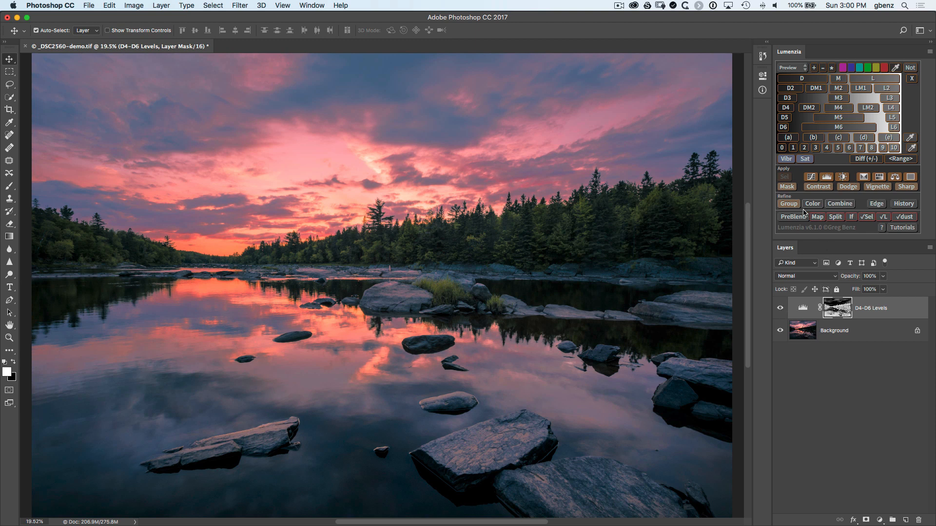
Place the D4-D6 Levels layer in Group 1 with a black layer mask.
click(787, 203)
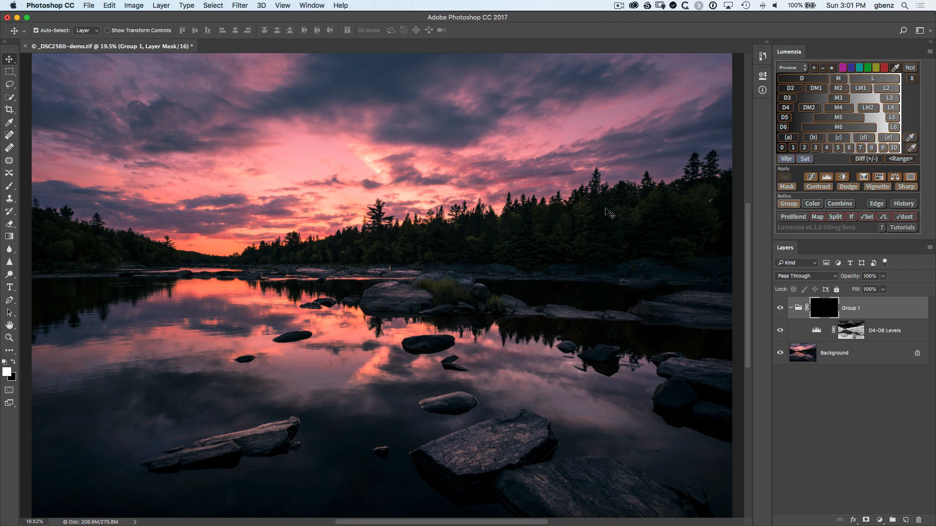
mouse_move(757, 186)
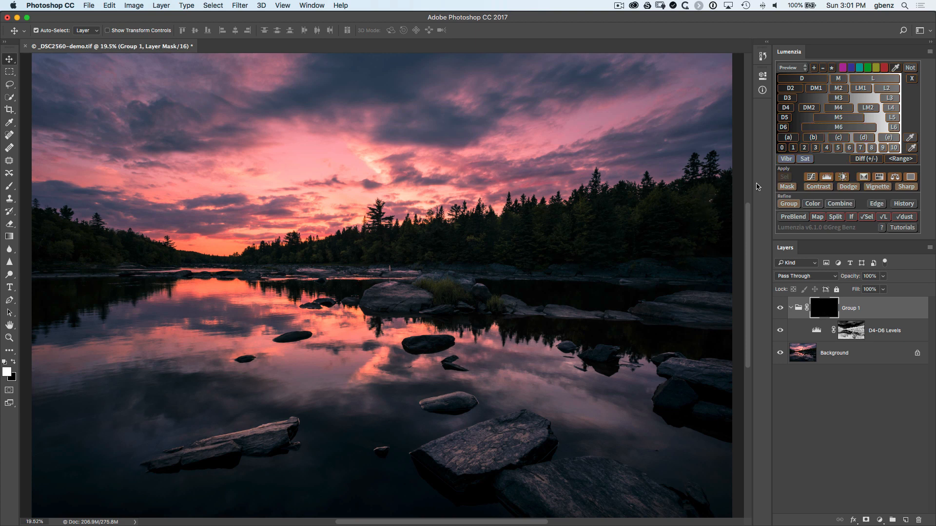
click(785, 107)
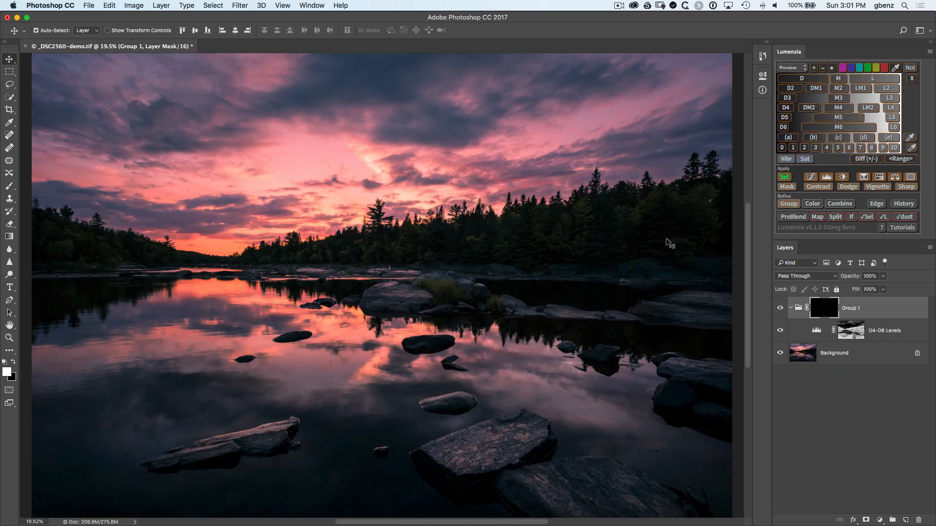
Paint white on Group 1's mask with a soft brush over the forest and rocks.
click(10, 186)
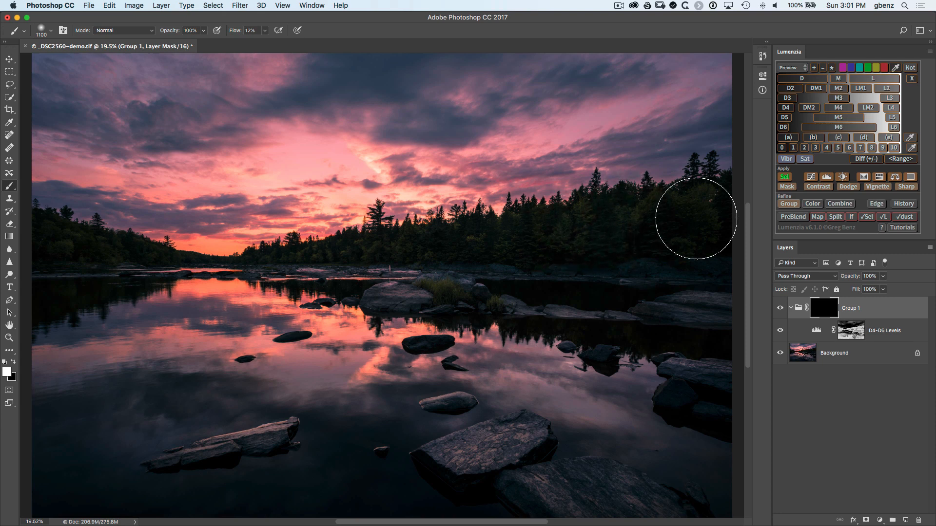
mouse_move(397, 247)
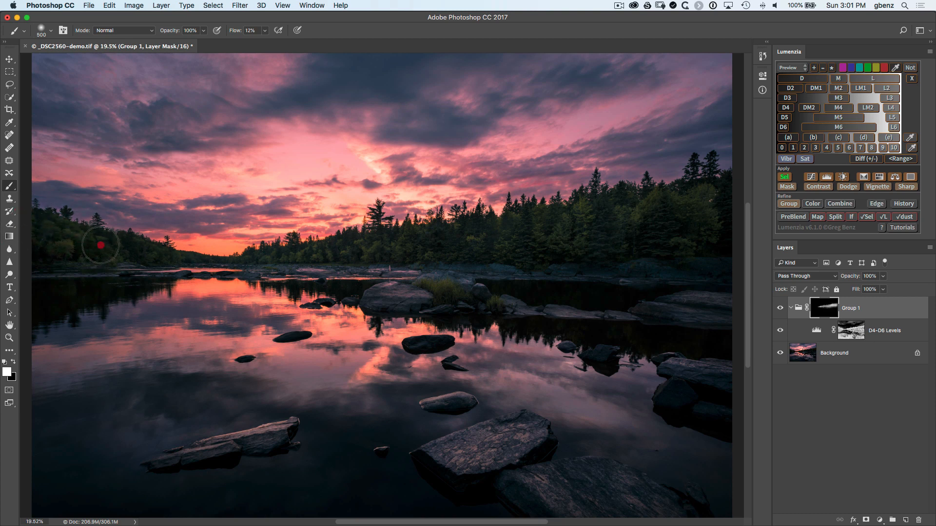
mouse_move(111, 245)
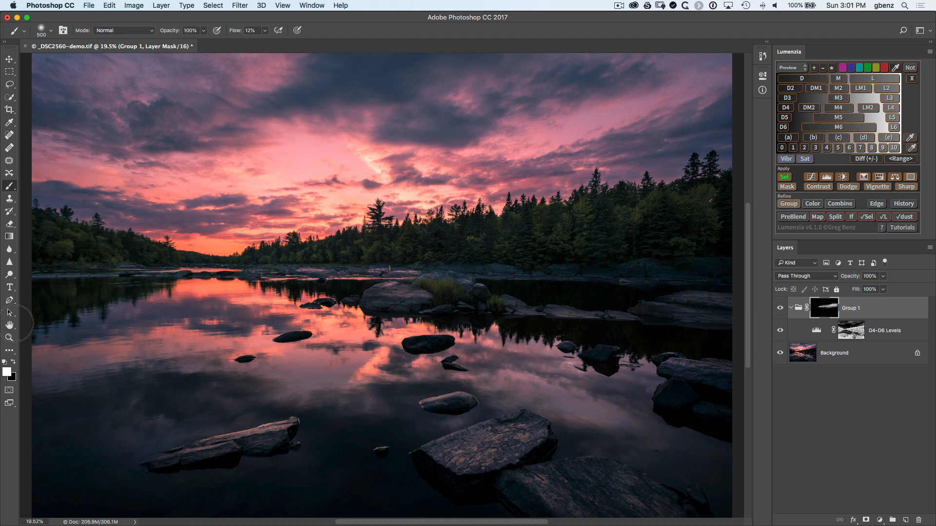
click(730, 250)
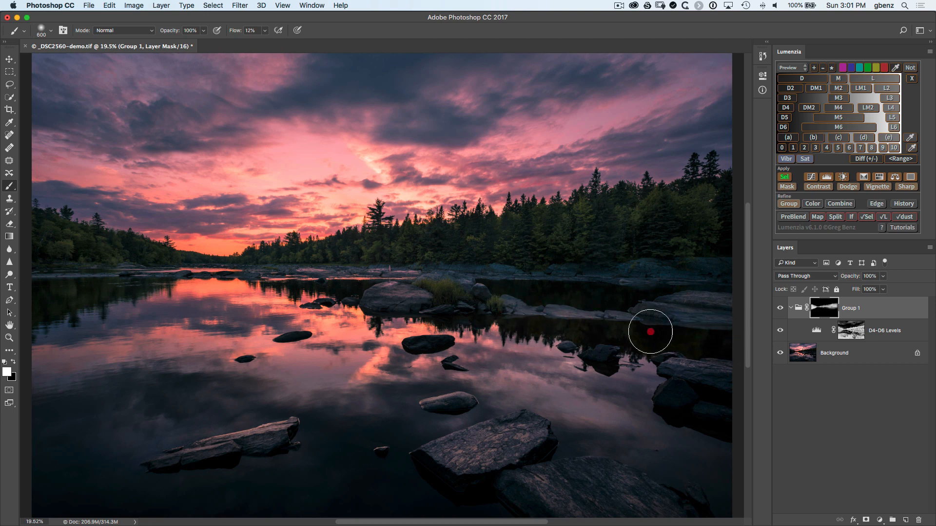
mouse_move(494, 293)
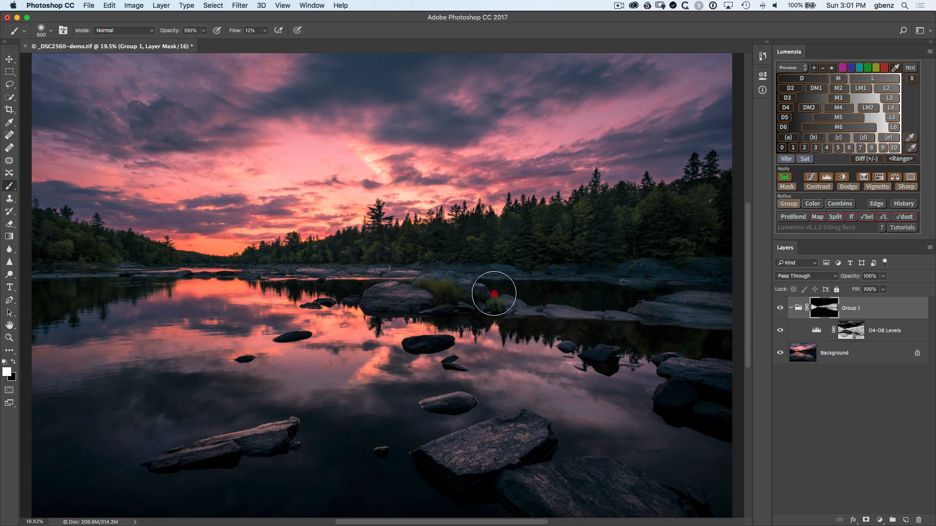
mouse_move(709, 210)
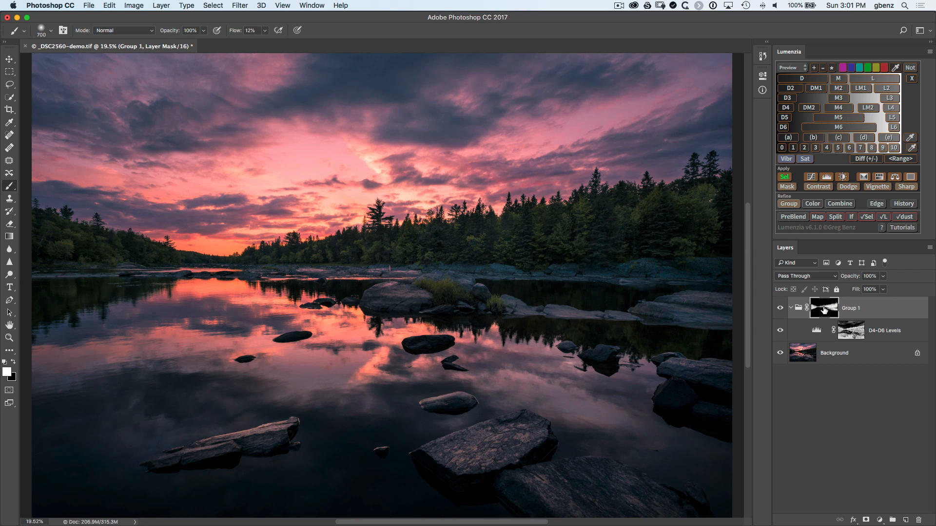
click(824, 307)
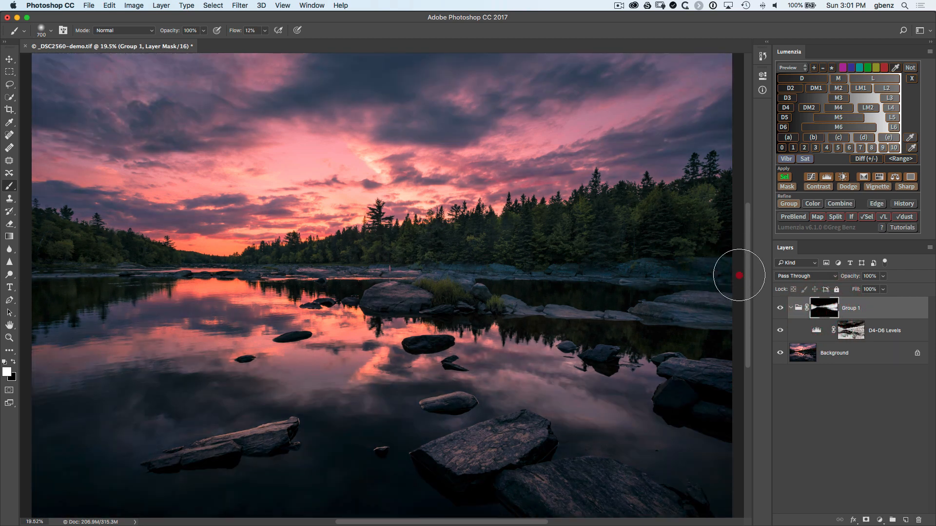
mouse_move(430, 255)
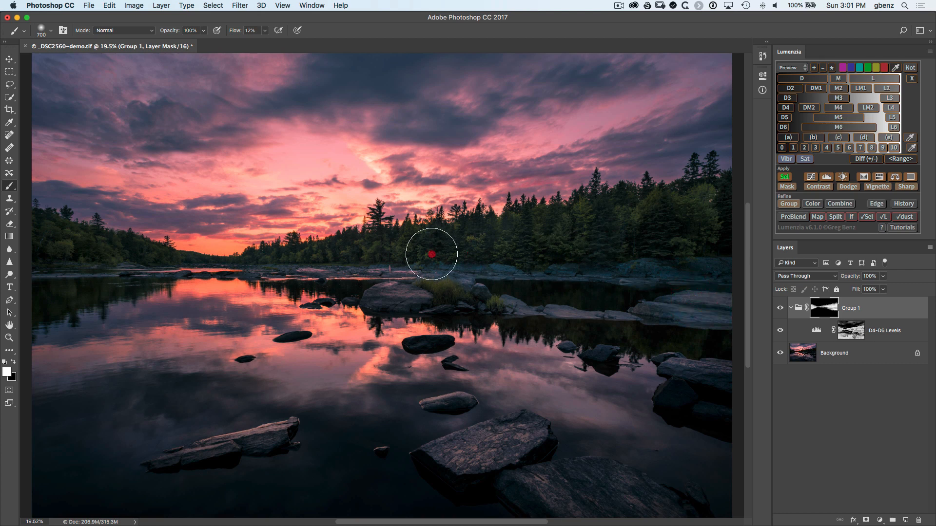
mouse_move(280, 254)
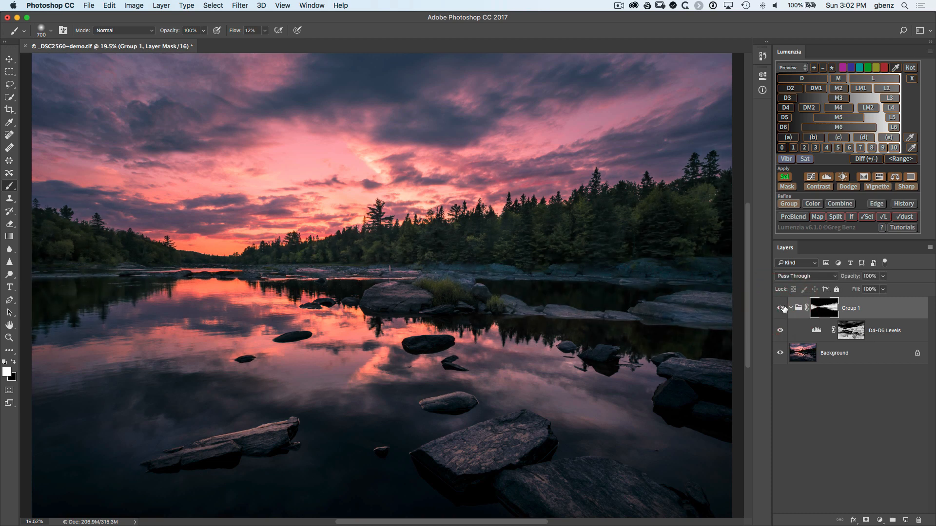
click(779, 308)
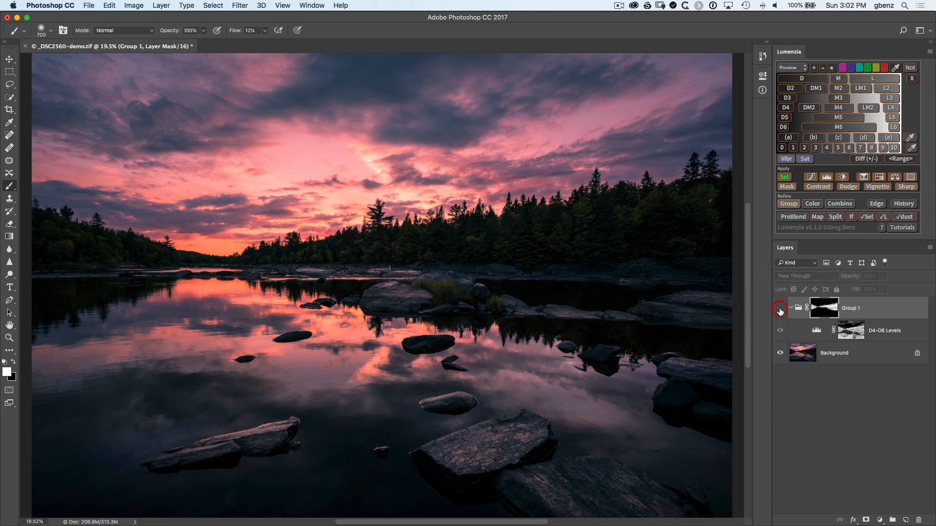
click(779, 308)
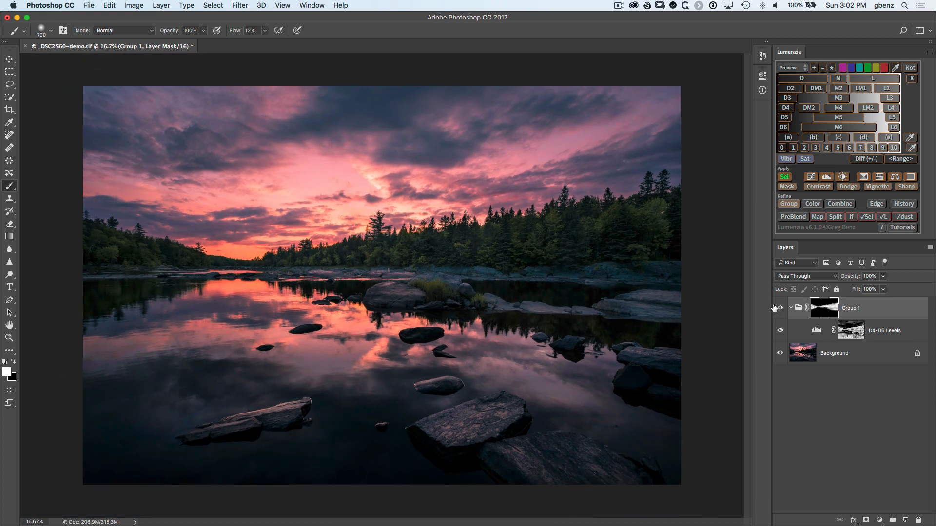
click(779, 308)
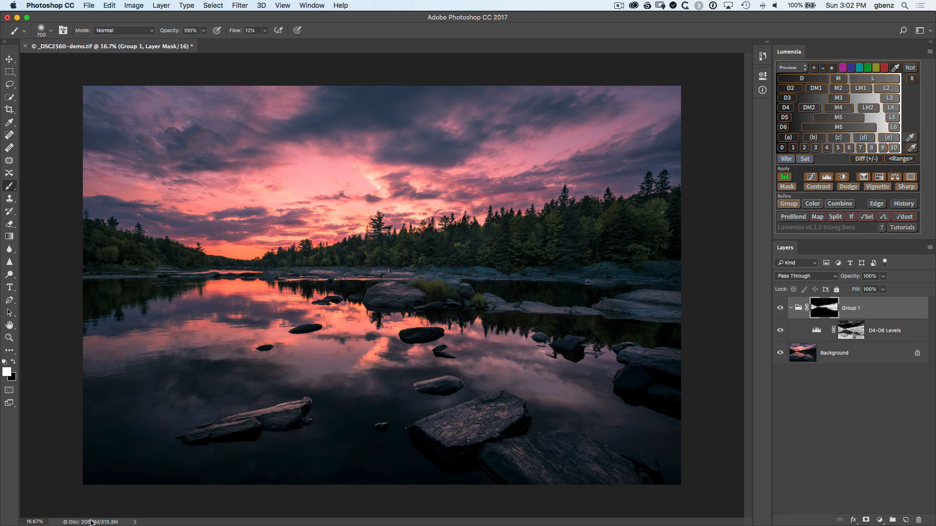
mouse_move(132, 500)
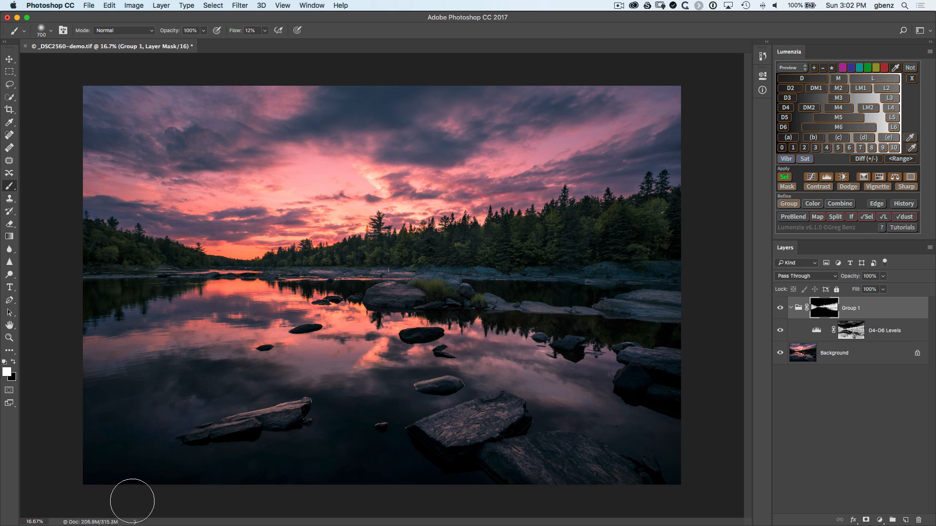
click(850, 330)
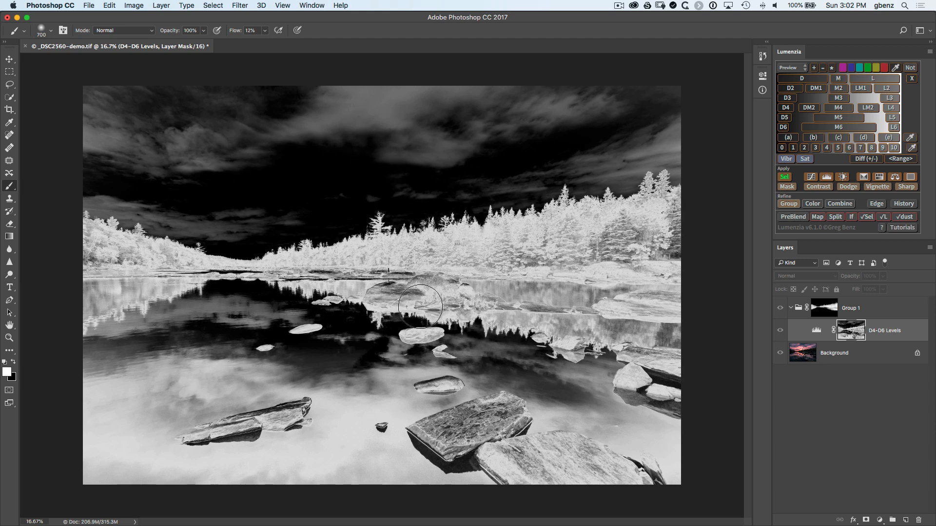
mouse_move(424, 309)
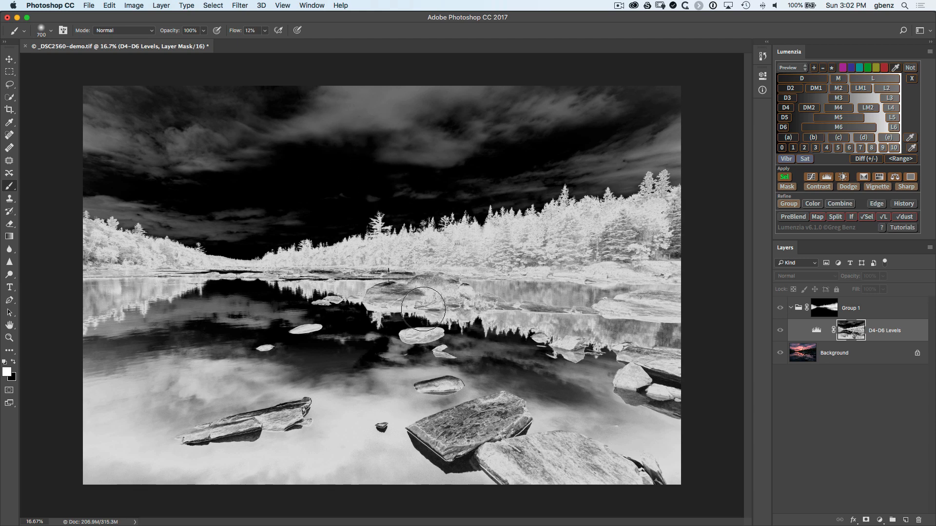
click(850, 329)
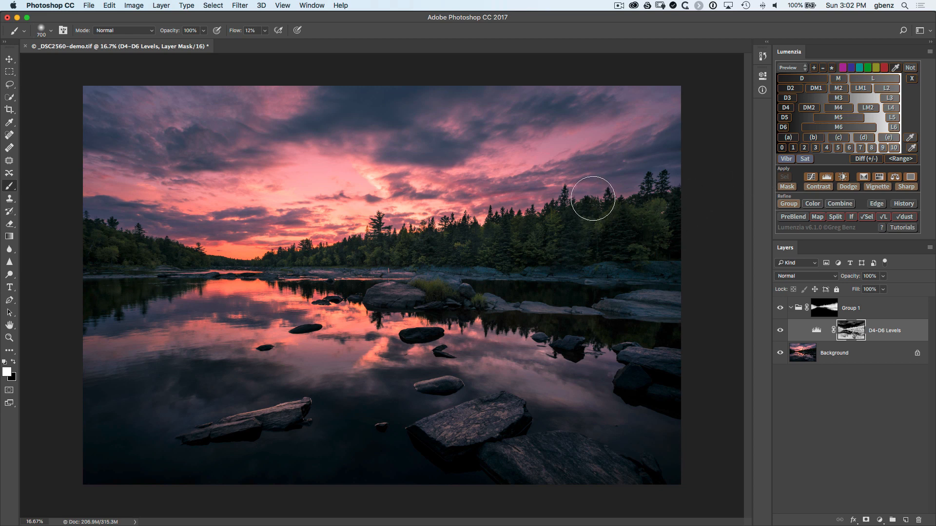
Lasso the upper sky and, adding with Shift, the lower lake.
click(10, 85)
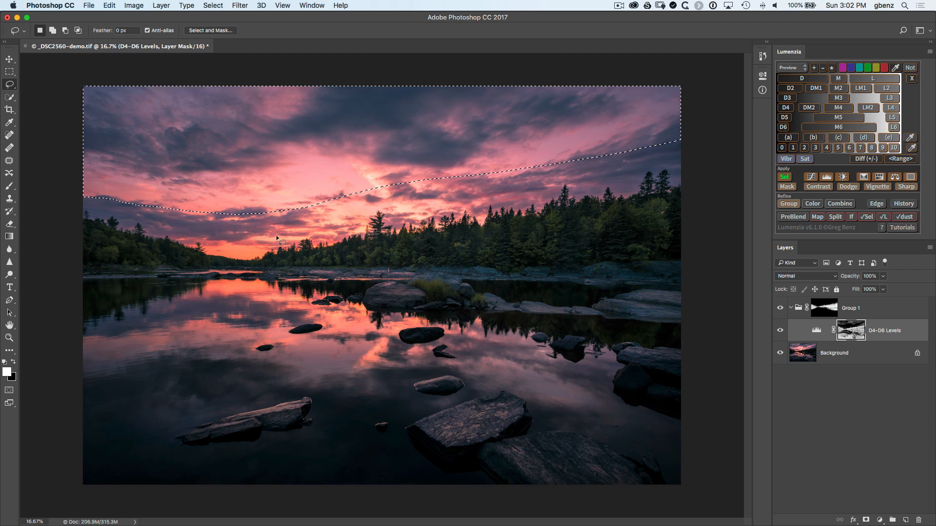
mouse_move(301, 90)
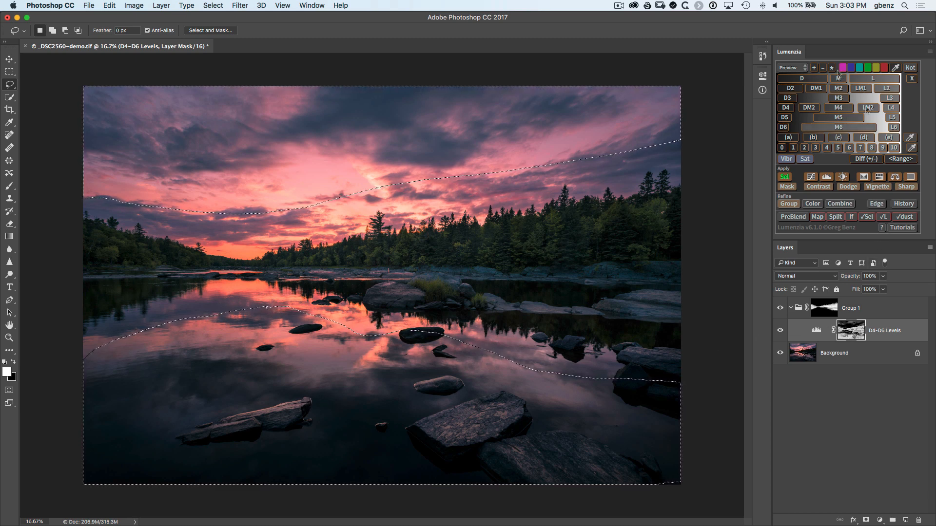
mouse_move(822, 67)
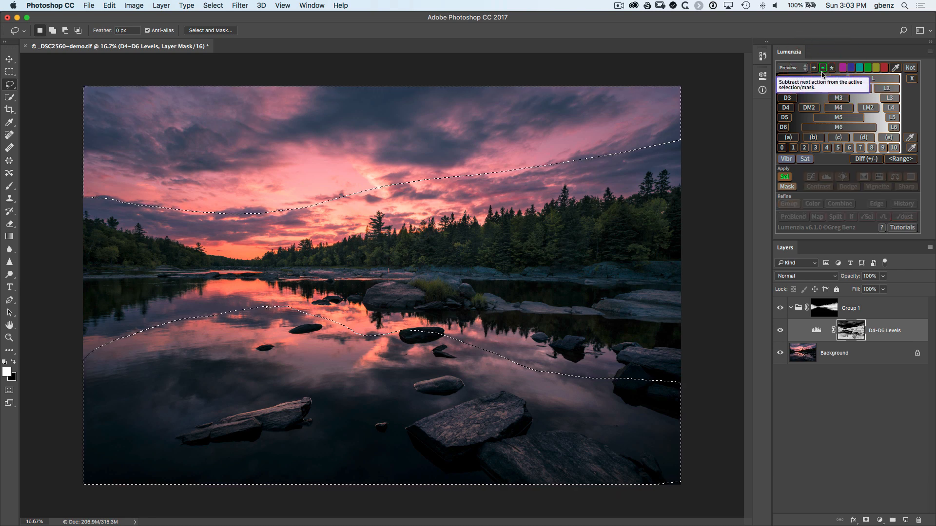
mouse_move(786, 186)
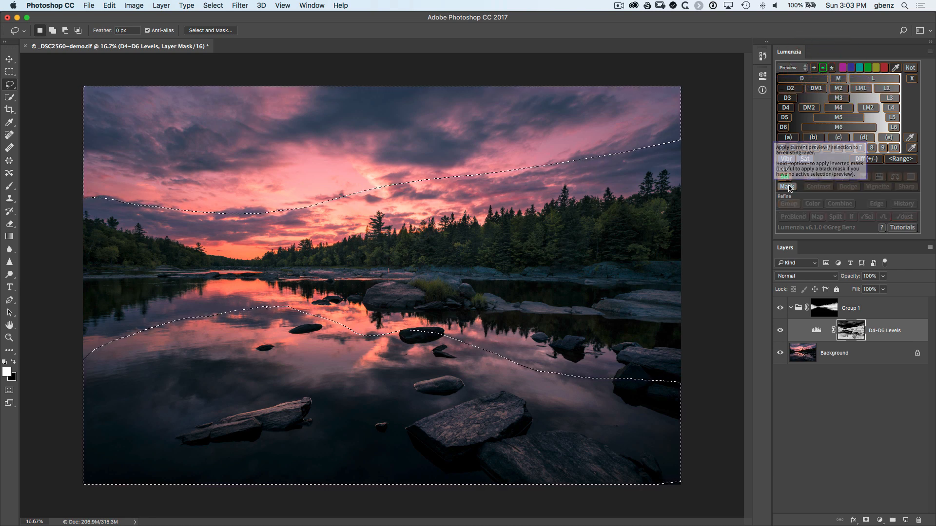
Subtract the sky and lake selection from the D4-D6 Levels mask without feathering.
click(787, 186)
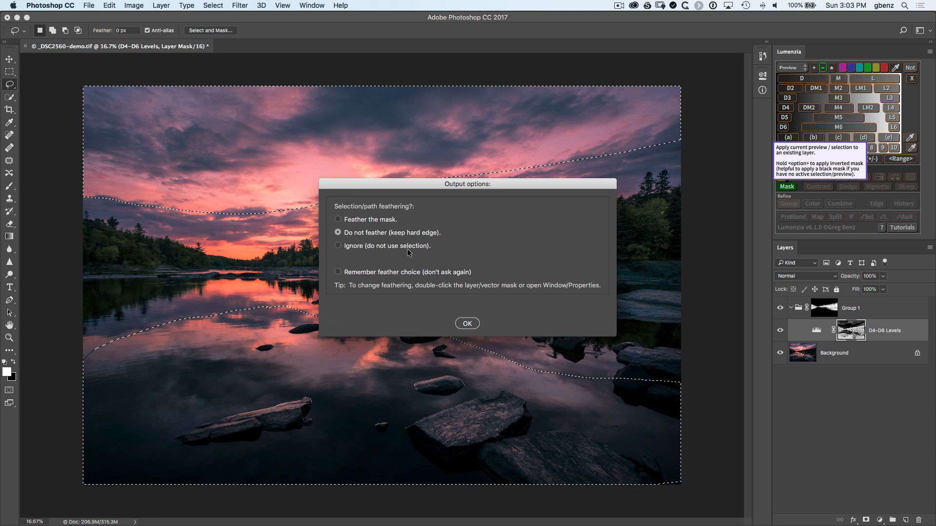
click(468, 323)
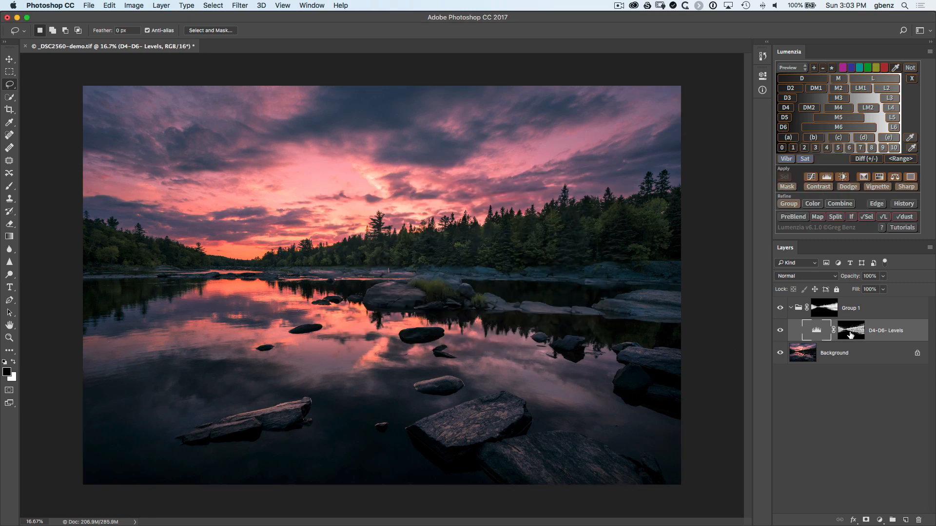
click(785, 176)
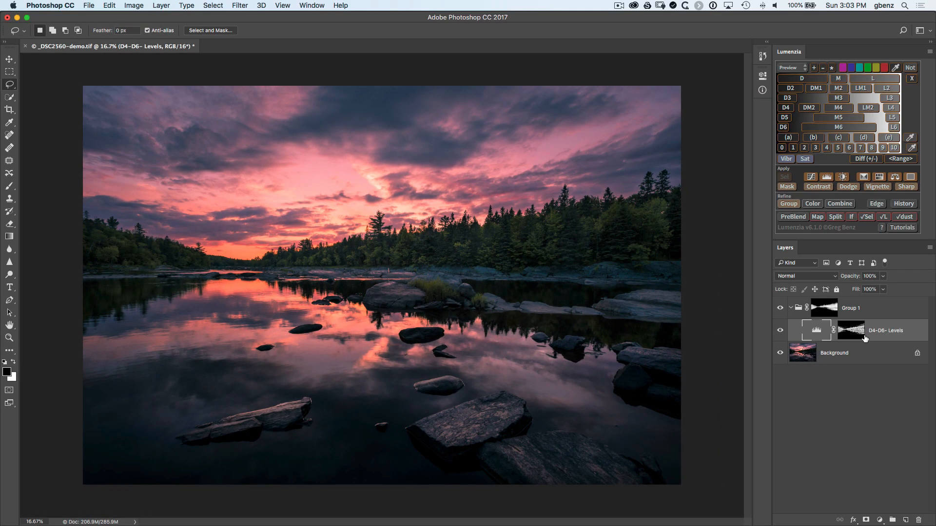
mouse_move(850, 339)
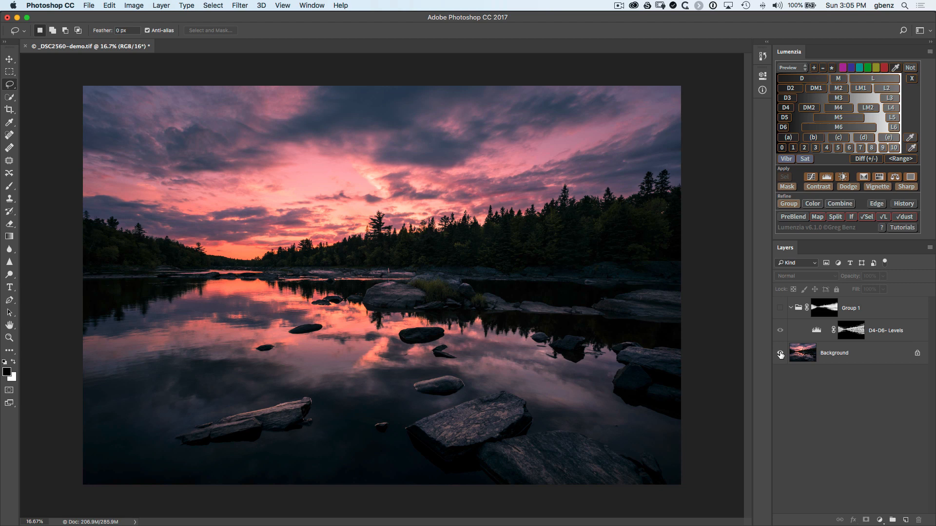
click(780, 308)
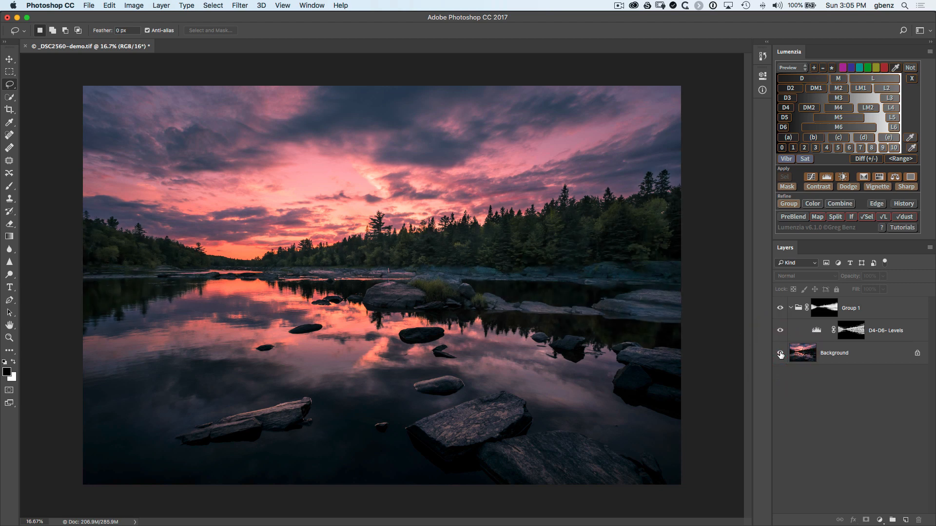